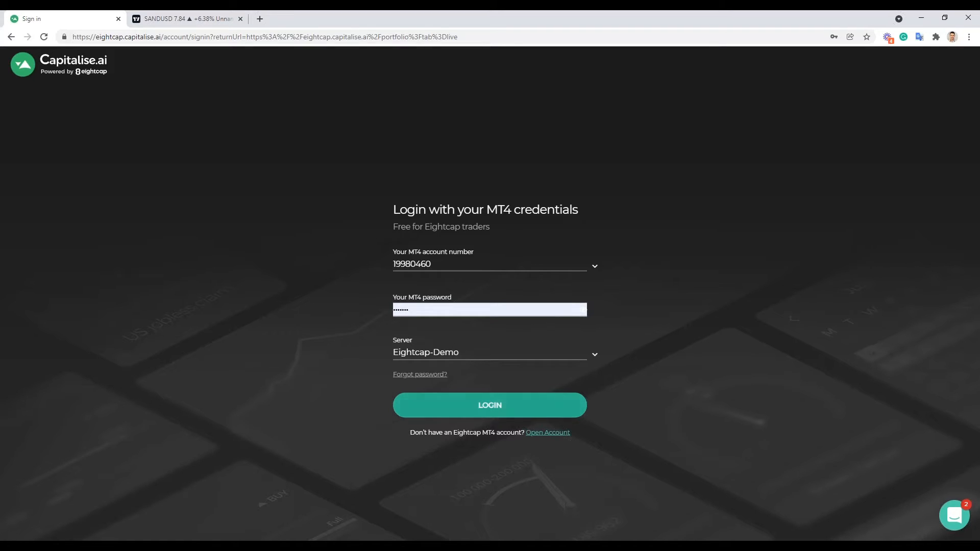
{"action": "mouse_move", "coordinate": [602, 449]}
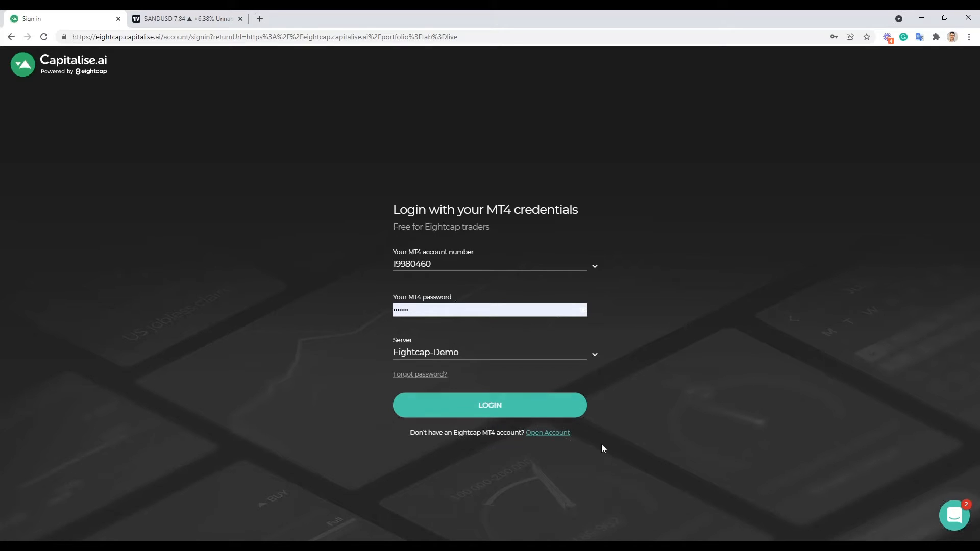
{"action": "mouse_move", "coordinate": [489, 405]}
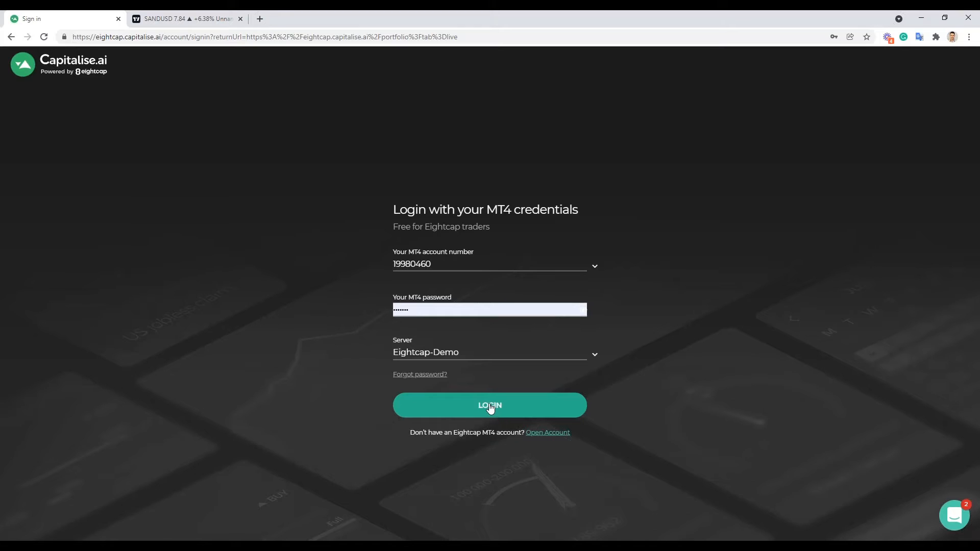
- Log in with the Eightcap-Demo MT4 account credentials to reach My Strategies
{"action": "left_click", "coordinate": [489, 406]}
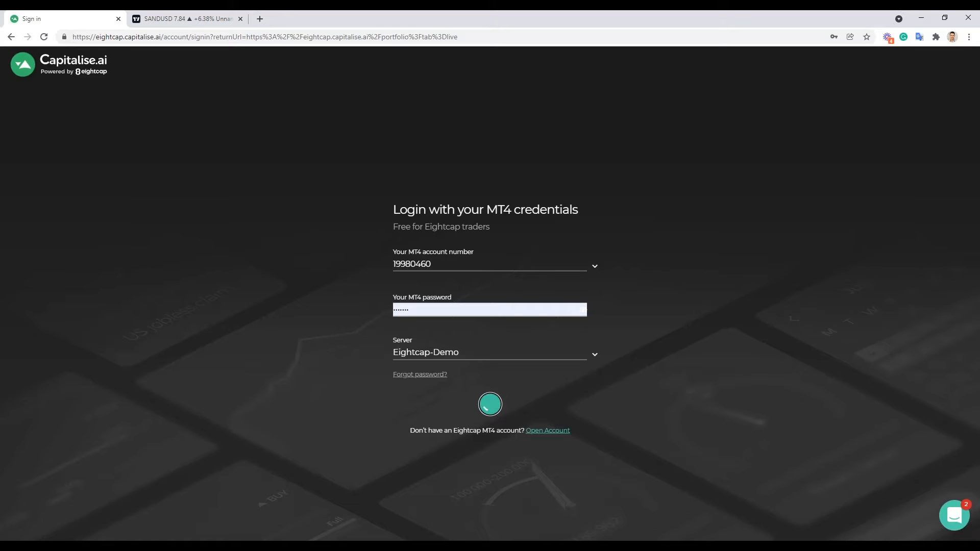
{"action": "left_click", "coordinate": [489, 404]}
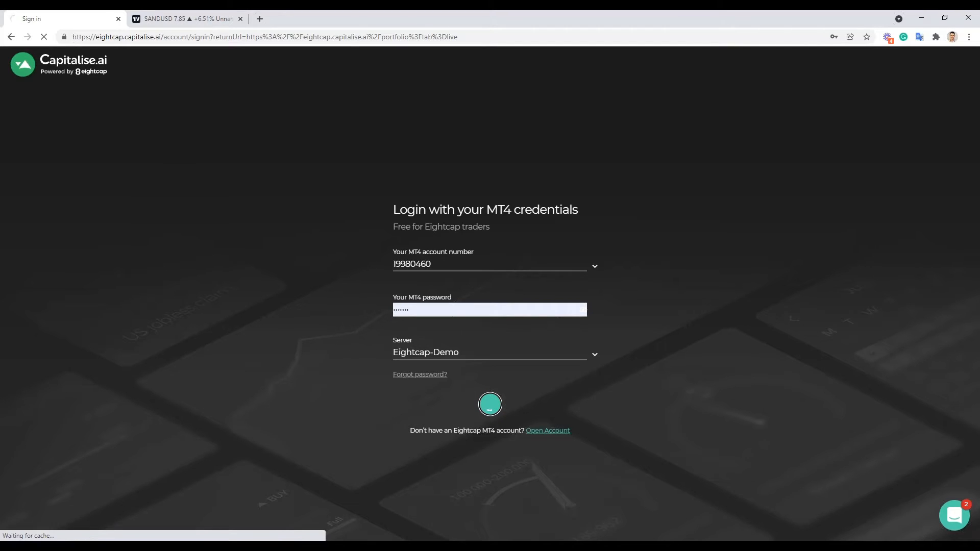
{"action": "left_click", "coordinate": [489, 404]}
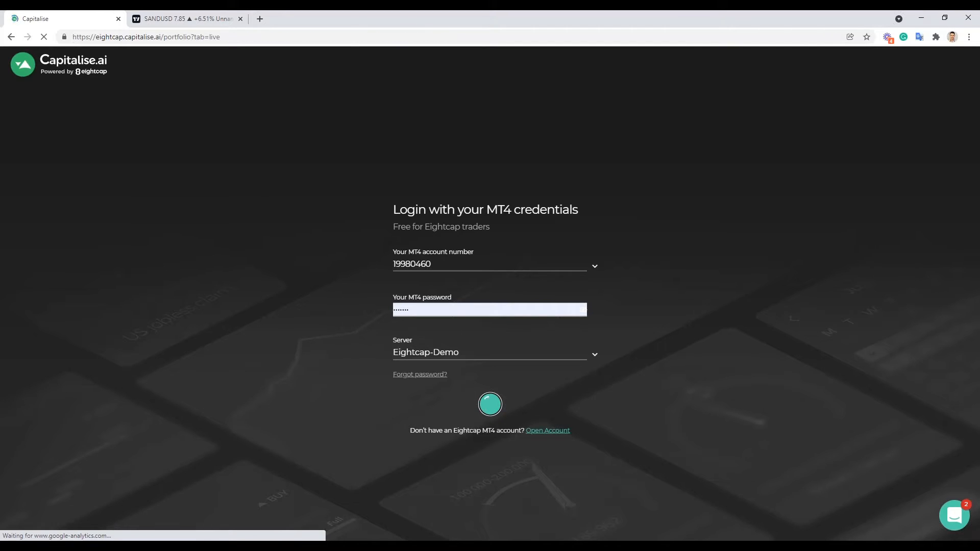
{"action": "left_click", "coordinate": [490, 404]}
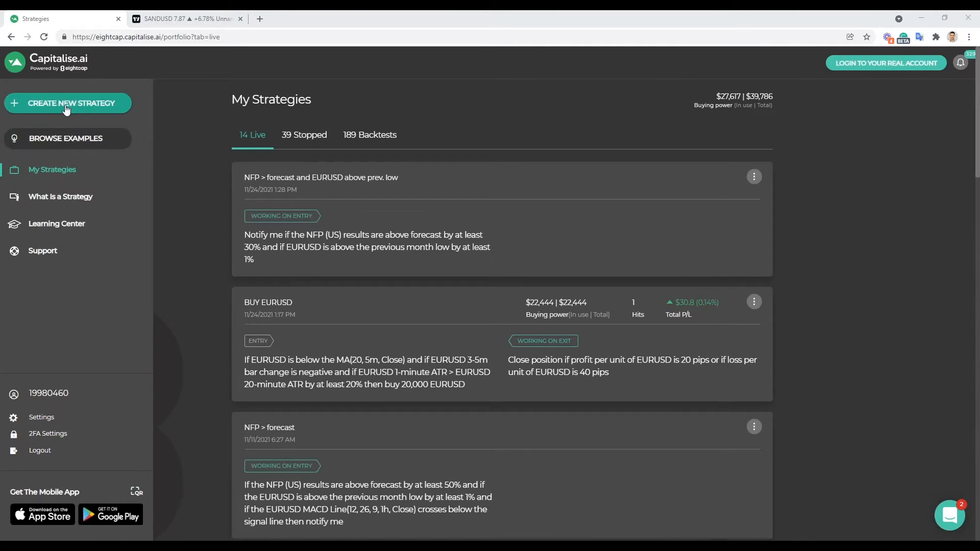
- Start a new strategy and focus the empty entry strategy description
{"action": "left_click", "coordinate": [67, 103]}
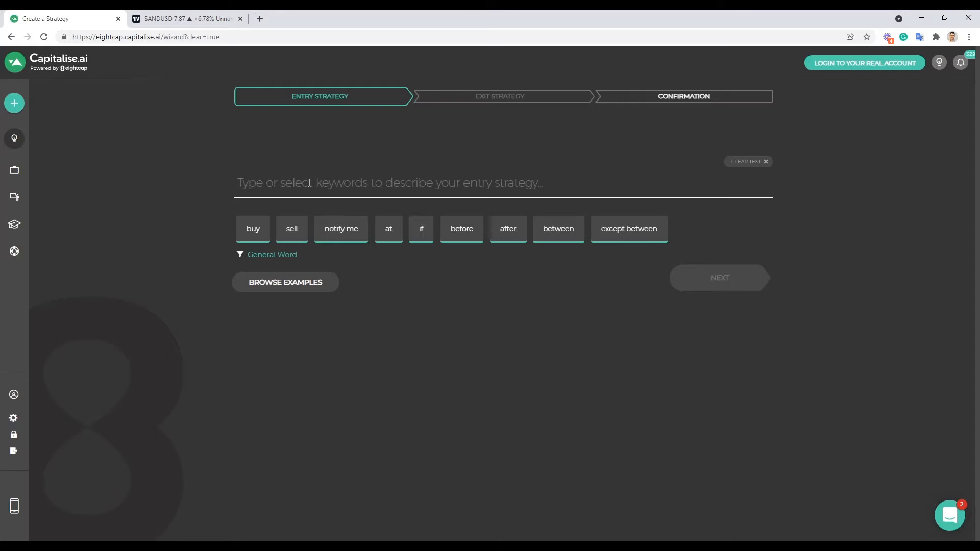
{"action": "left_click", "coordinate": [388, 183]}
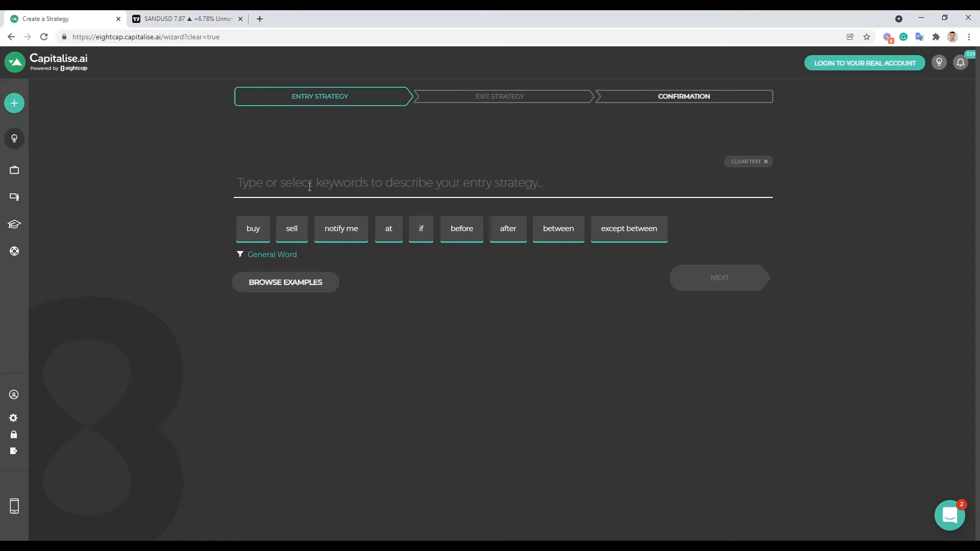
{"action": "left_click", "coordinate": [388, 183]}
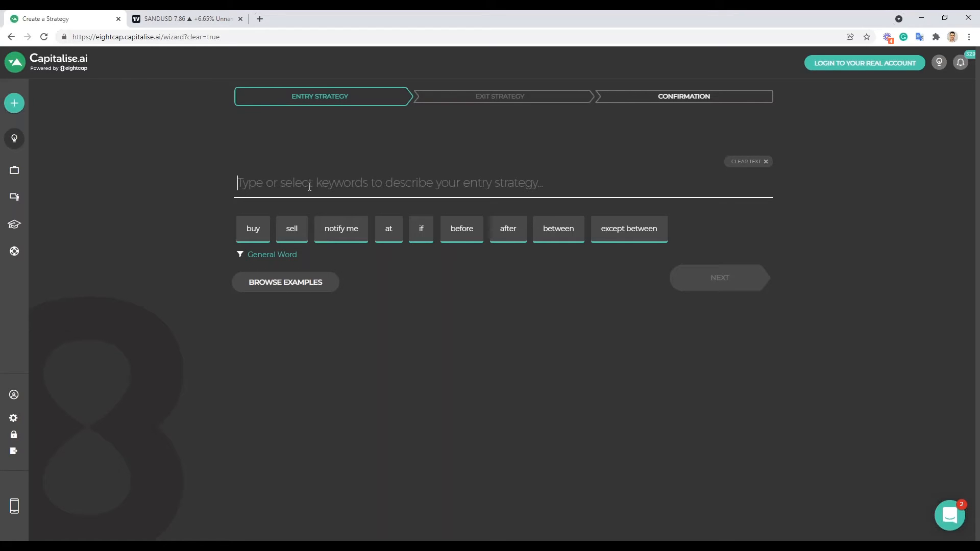
- Write 'If EURUSD current day open is above EURUSD previous day open and'
{"action": "type", "text": "If"}
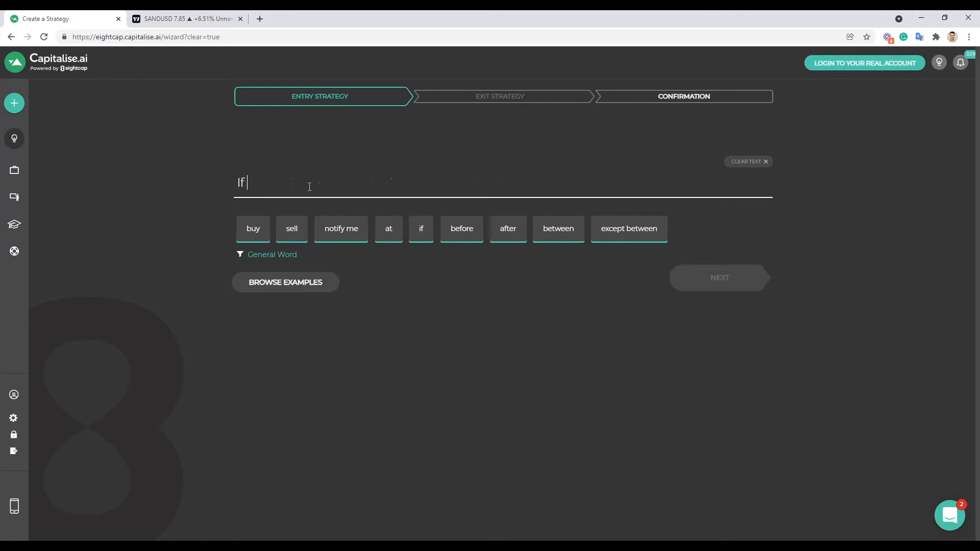
{"action": "type", "text": "EURUSD current day open"}
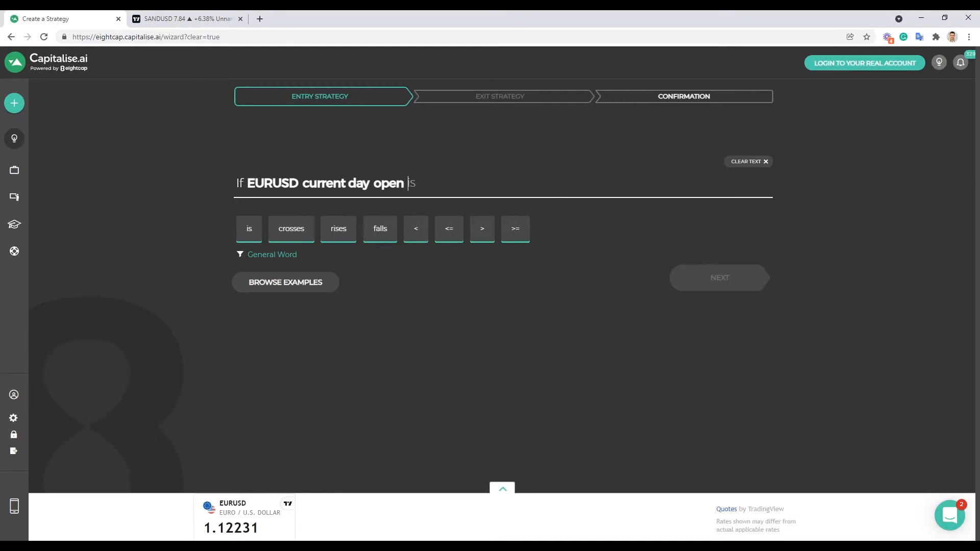
{"action": "left_click", "coordinate": [249, 228]}
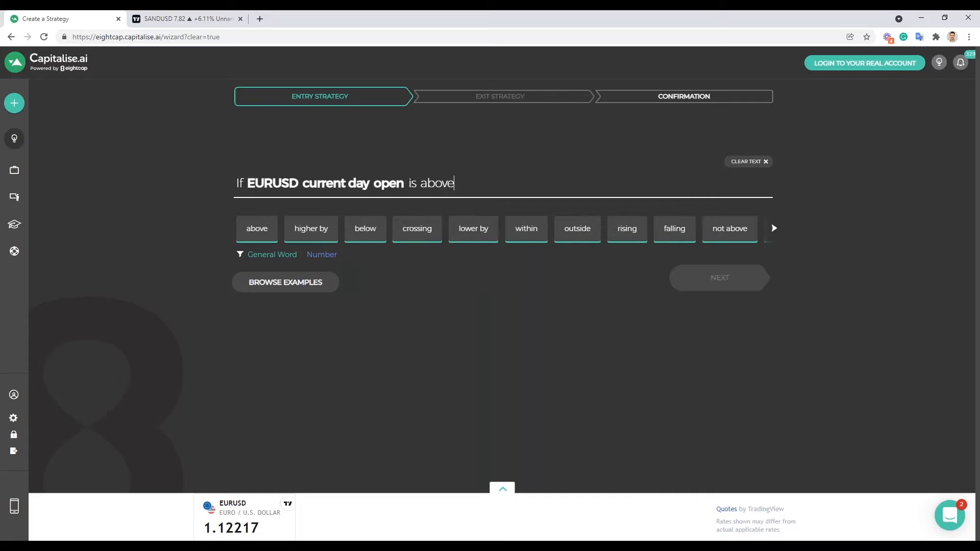
{"action": "left_click", "coordinate": [257, 228]}
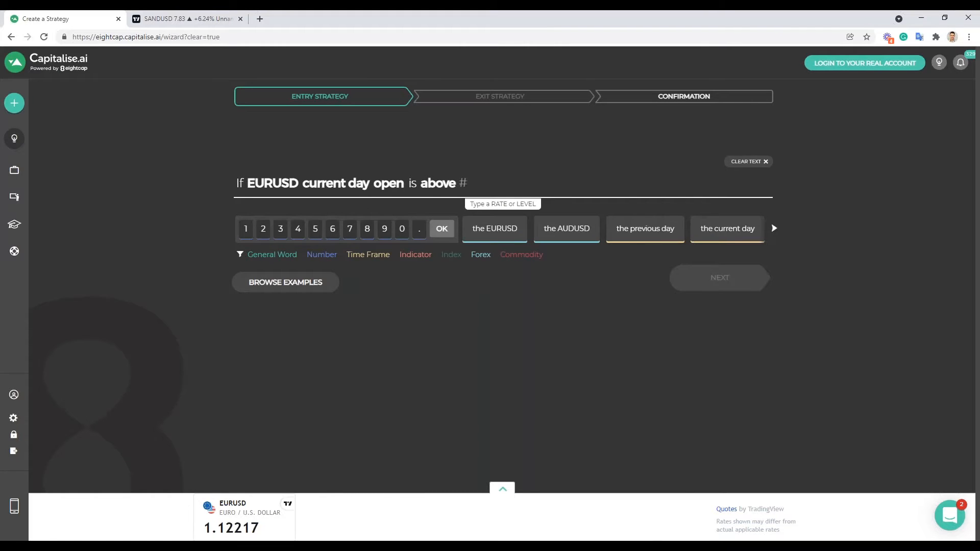
{"action": "left_click", "coordinate": [494, 228]}
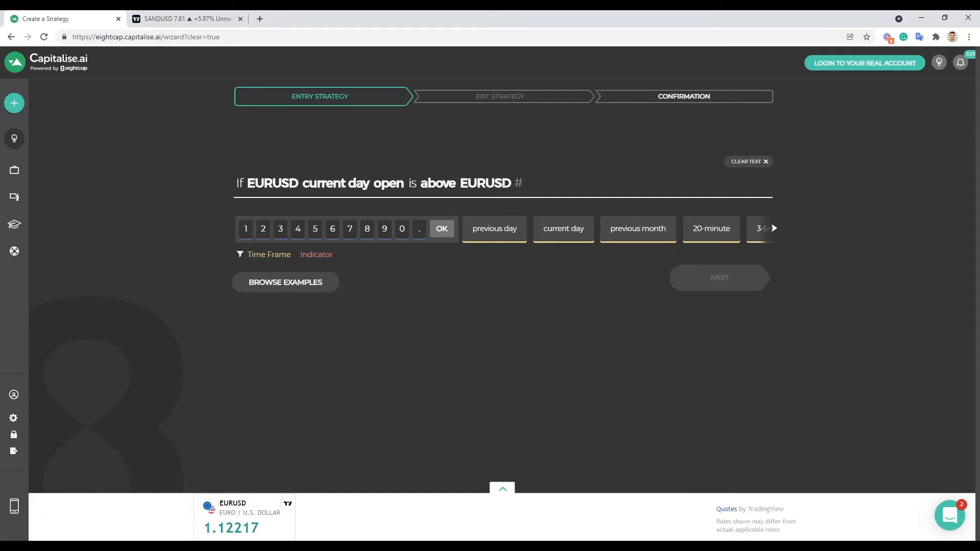
{"action": "left_click", "coordinate": [493, 228]}
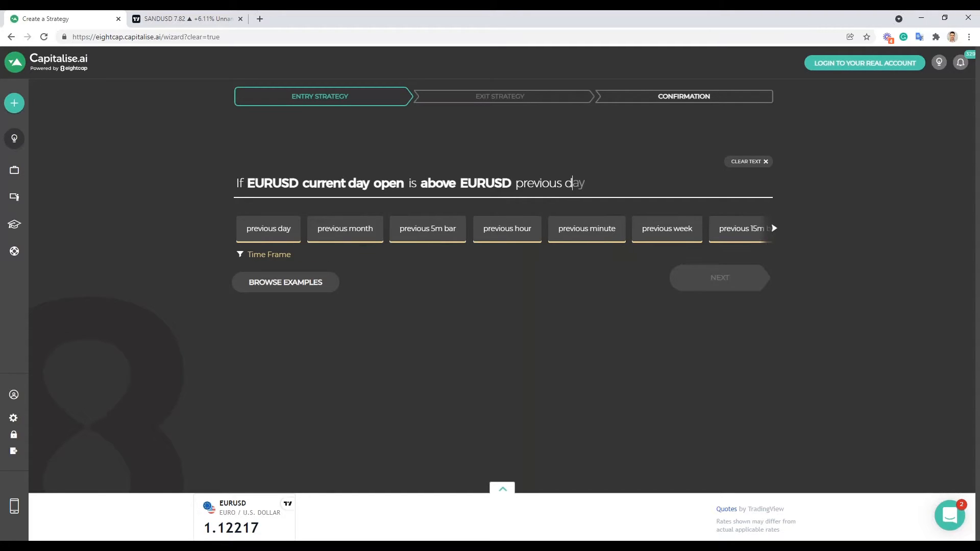
{"action": "left_click", "coordinate": [268, 228]}
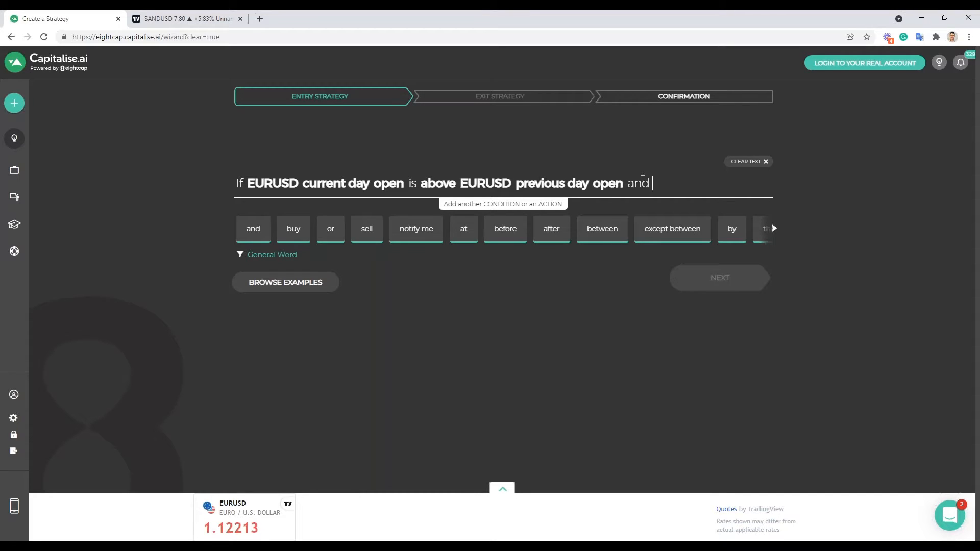
- Add the second condition 'if EURUSD crosses below the previous day low'
{"action": "type", "text": "if"}
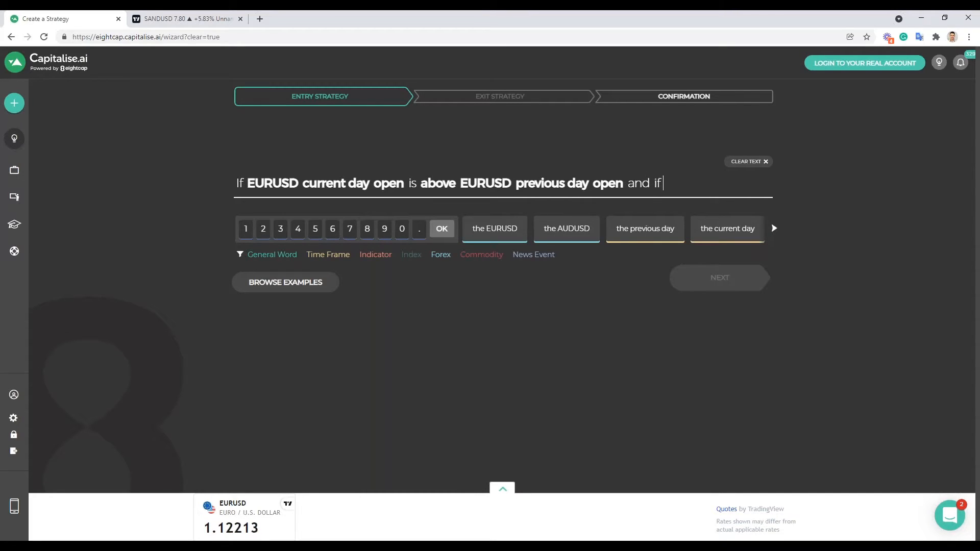
{"action": "left_click", "coordinate": [494, 228]}
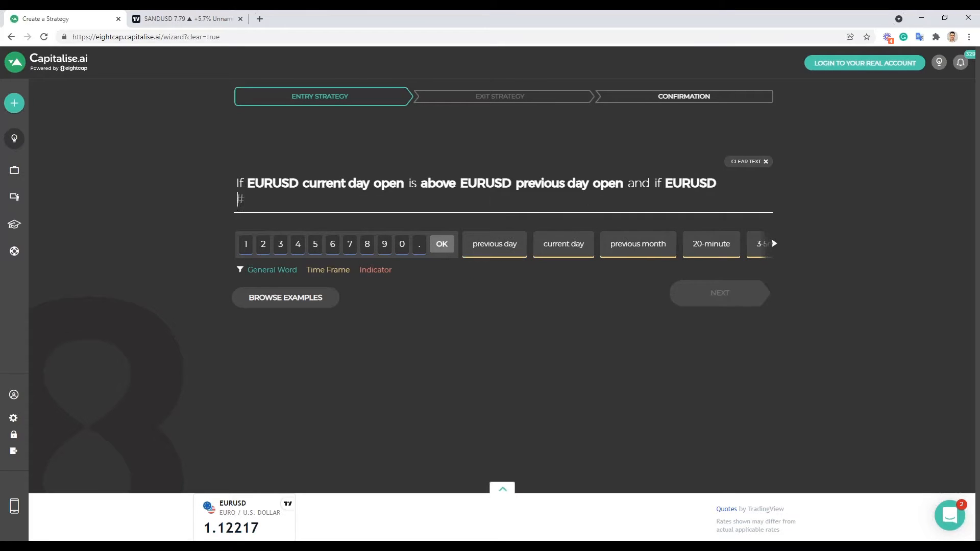
{"action": "type", "text": "c"}
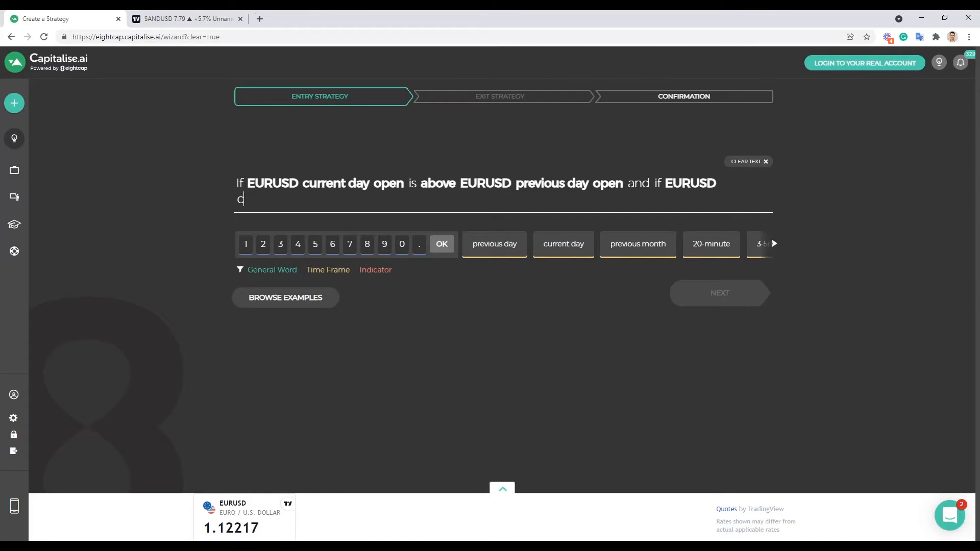
{"action": "type", "text": "crosses below"}
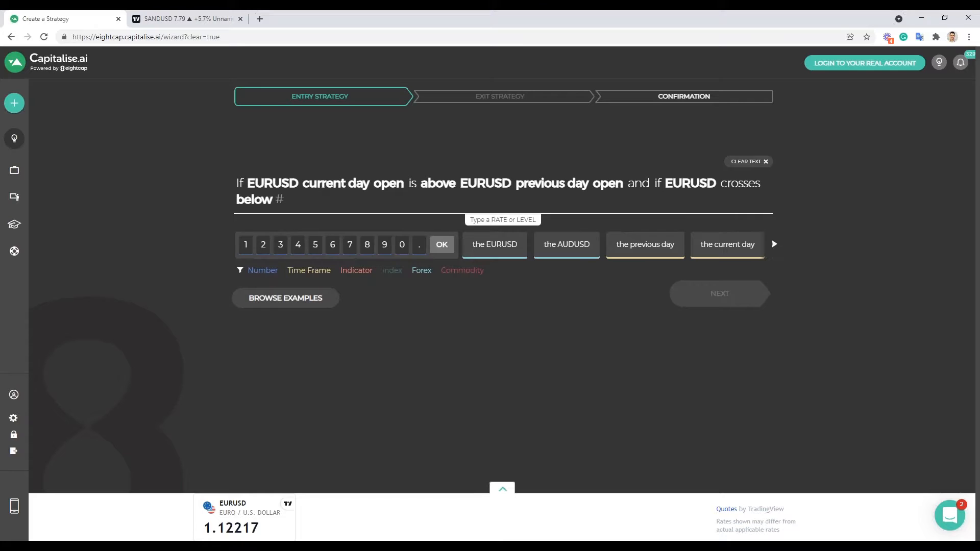
{"action": "type", "text": "the previous day"}
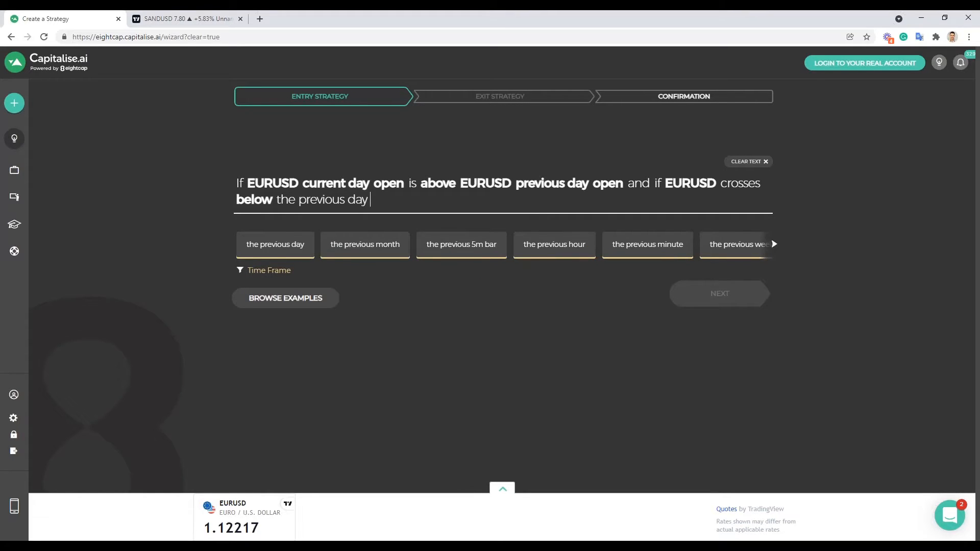
{"action": "left_click", "coordinate": [275, 244]}
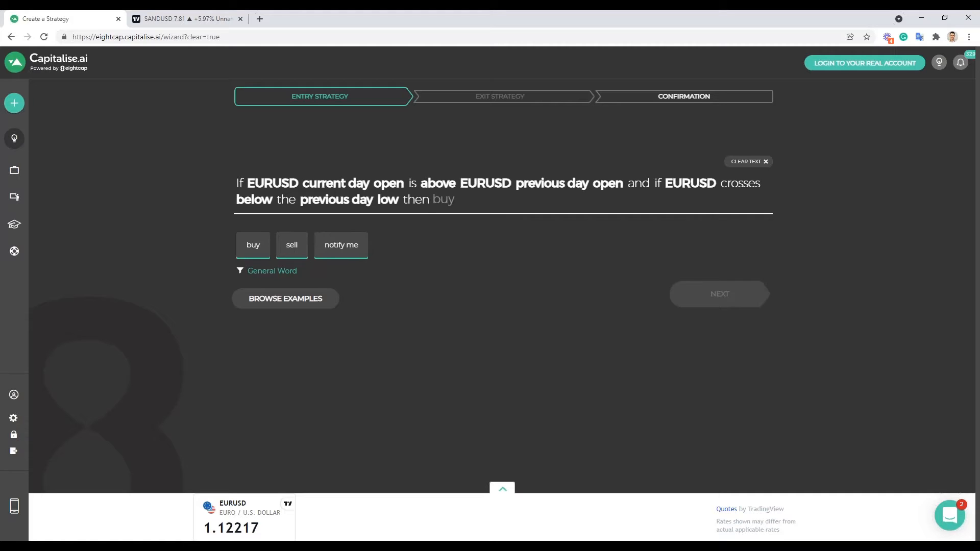
- Set the entry action to sell 10,000 EURUSD
{"action": "left_click", "coordinate": [291, 244]}
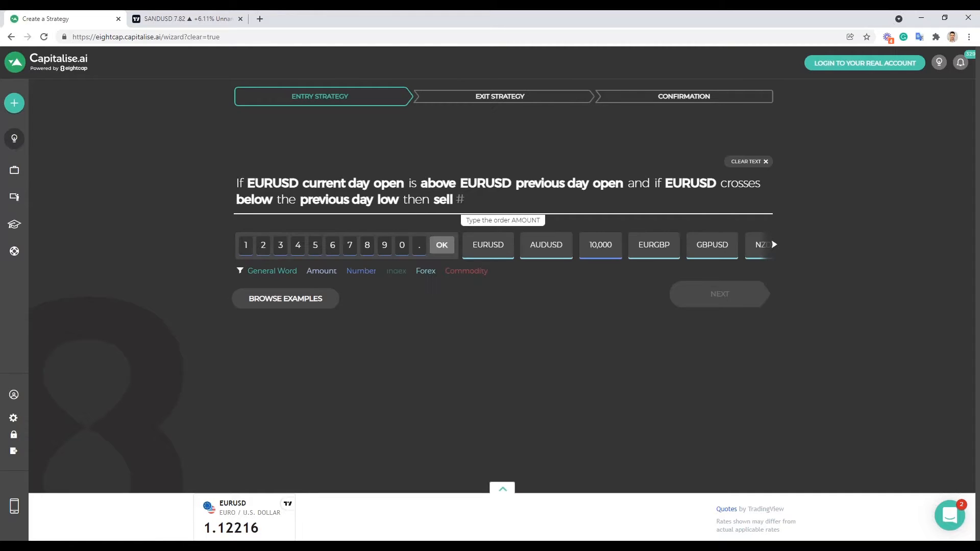
{"action": "left_click", "coordinate": [599, 244]}
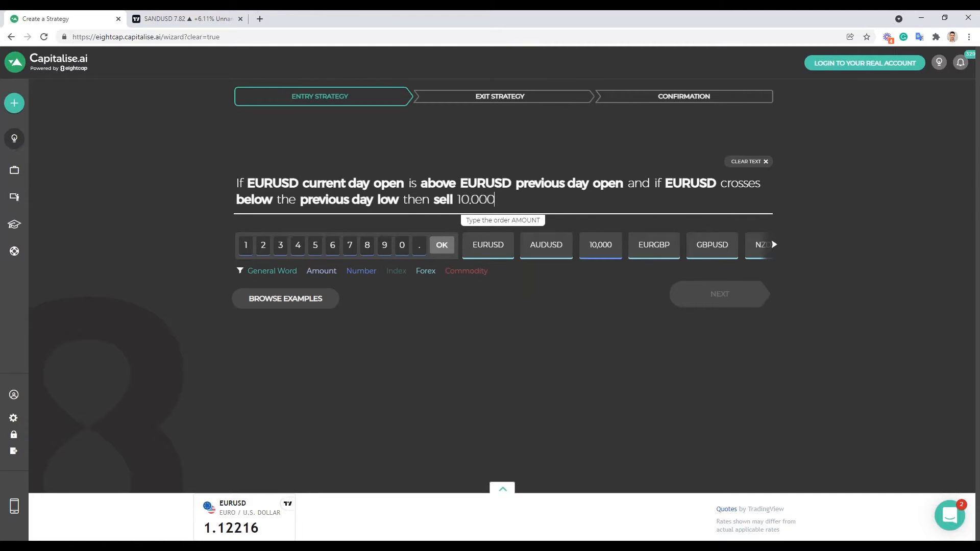
{"action": "left_click", "coordinate": [488, 244]}
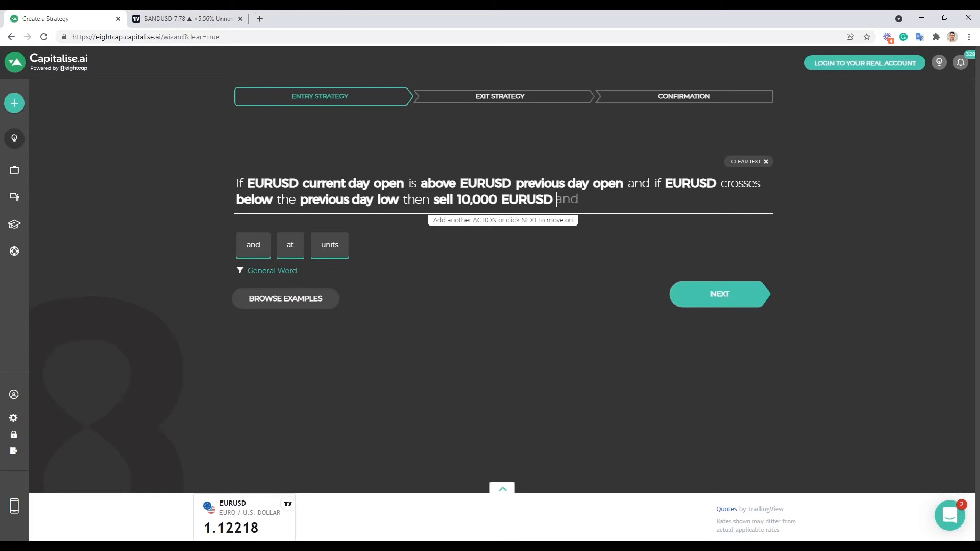
{"action": "mouse_move", "coordinate": [319, 156]}
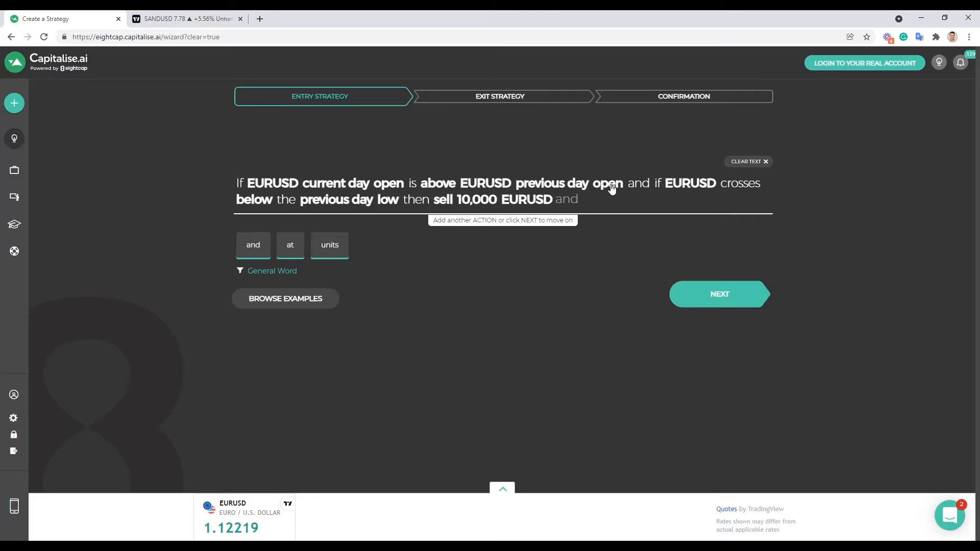
{"action": "mouse_move", "coordinate": [673, 171]}
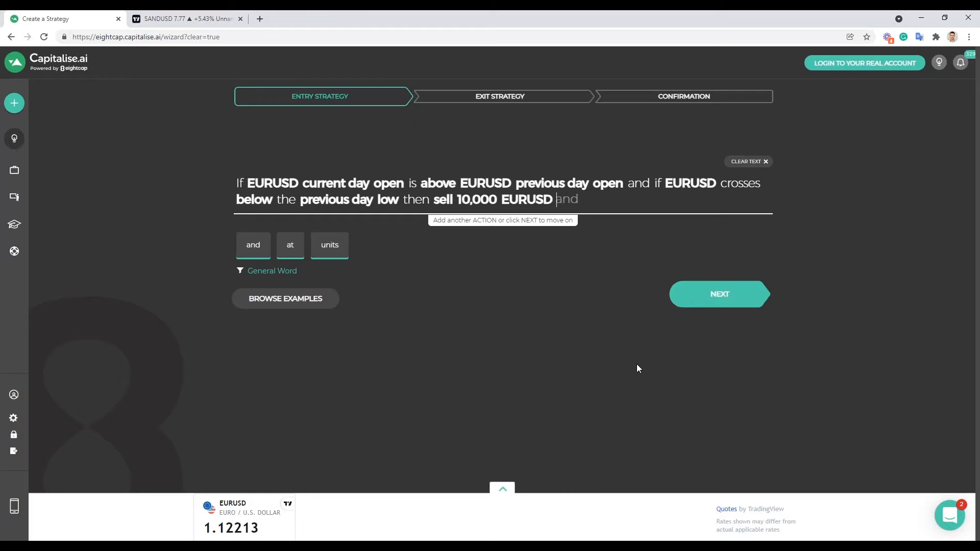
{"action": "mouse_move", "coordinate": [720, 294]}
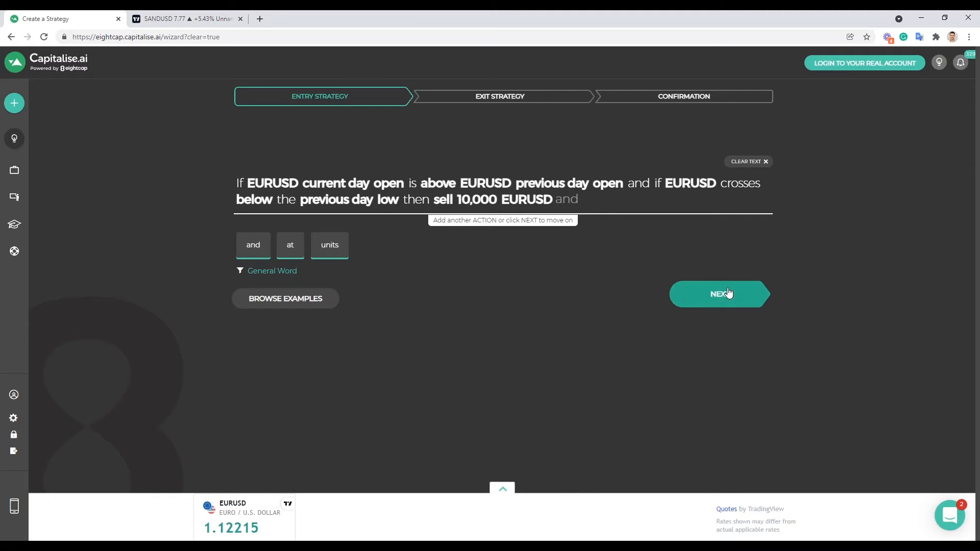
- Define the exit as 'Close position at trailing stop of 0.2%'
{"action": "left_click", "coordinate": [718, 294]}
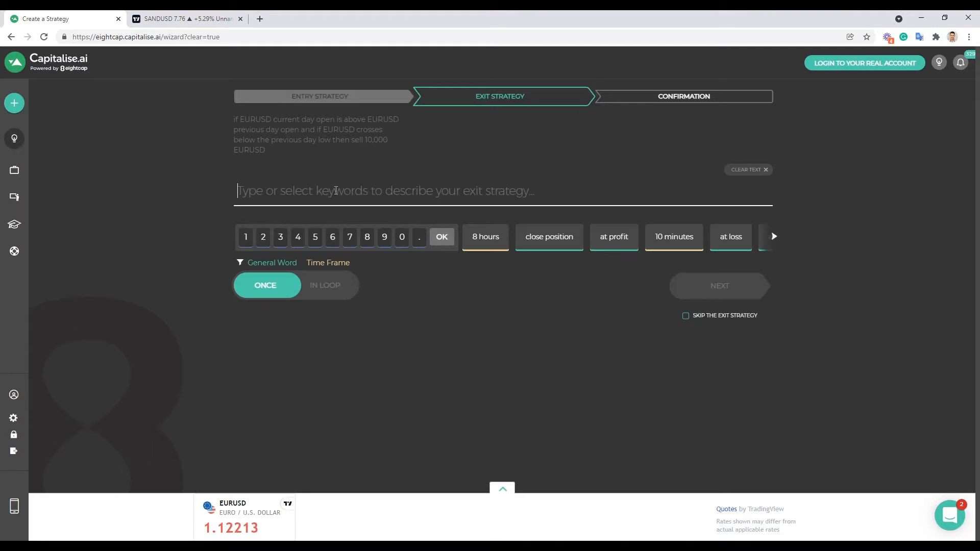
{"action": "type", "text": "clo"}
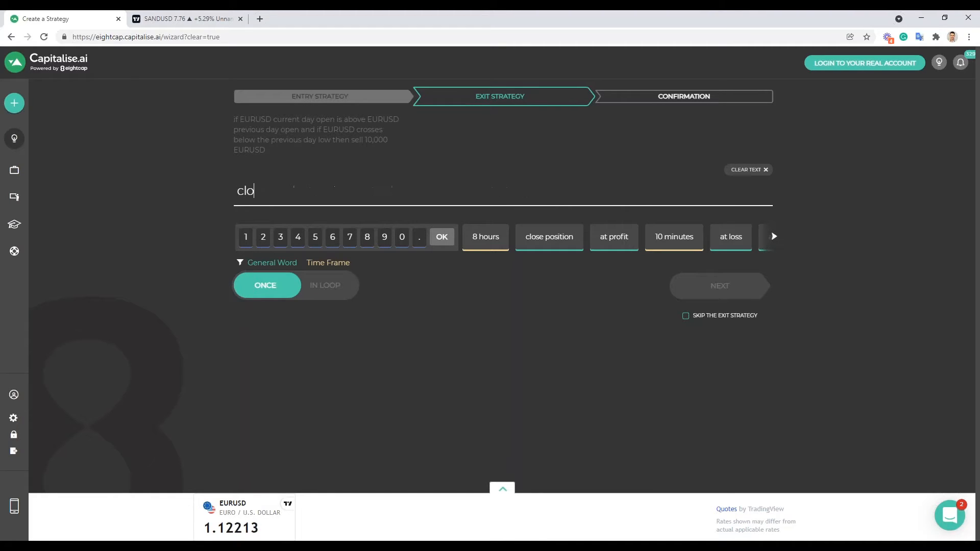
{"action": "left_click", "coordinate": [549, 236]}
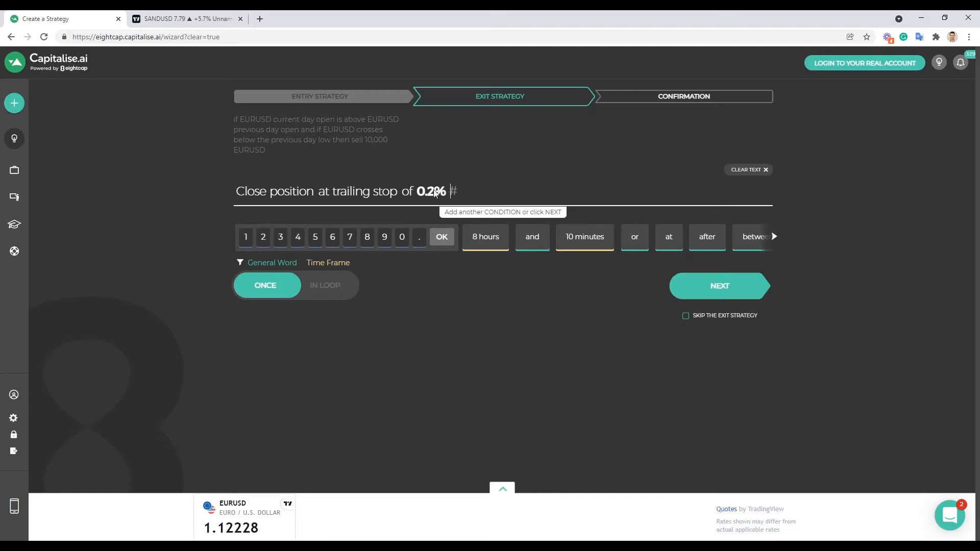
{"action": "mouse_move", "coordinate": [494, 307]}
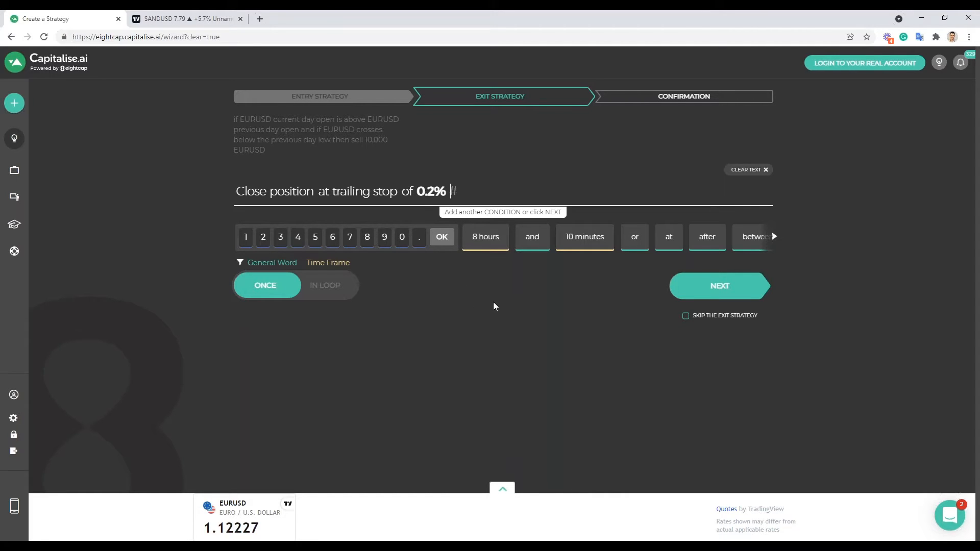
{"action": "mouse_move", "coordinate": [720, 286]}
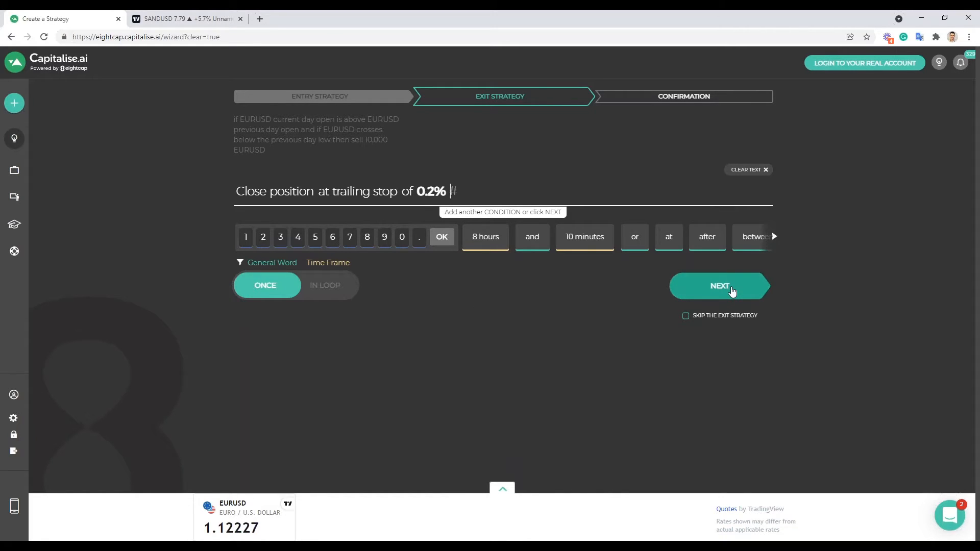
- Advance to the Confirmation summary of the EURUSD sell entry and trailing-stop exit
{"action": "left_click", "coordinate": [718, 286]}
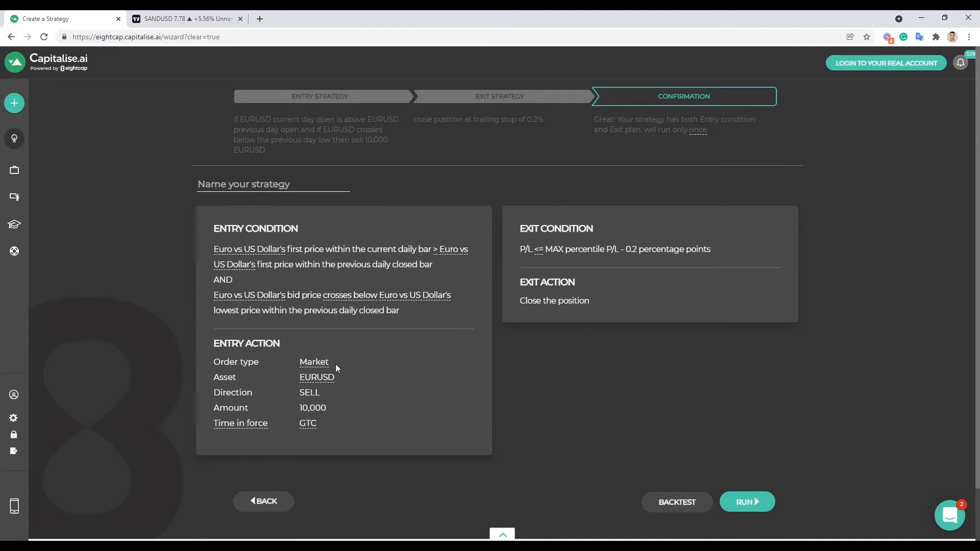
{"action": "left_click", "coordinate": [272, 183]}
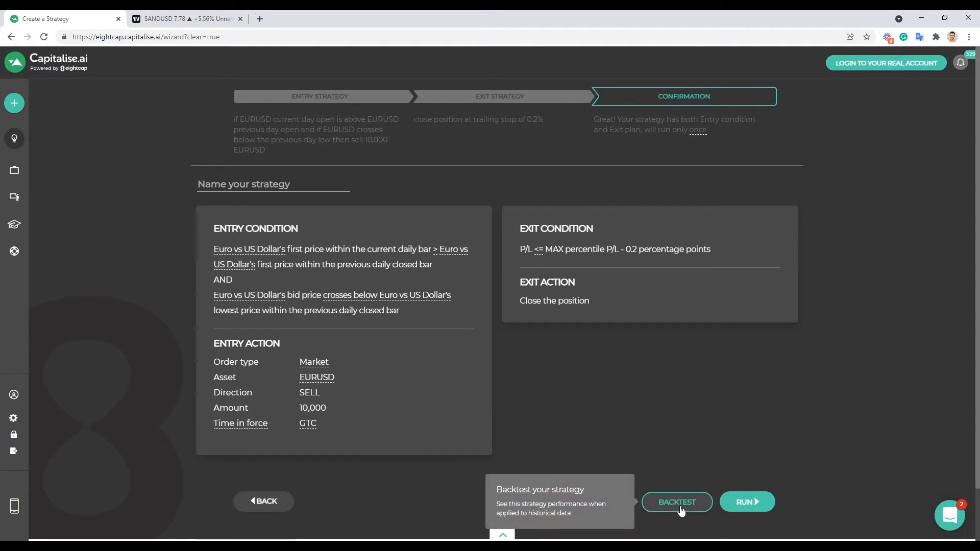
- Backtest the SELL EURUSD strategy, dismissing the limitation notice, and review 10 hits, $20 P/L
{"action": "left_click", "coordinate": [746, 502]}
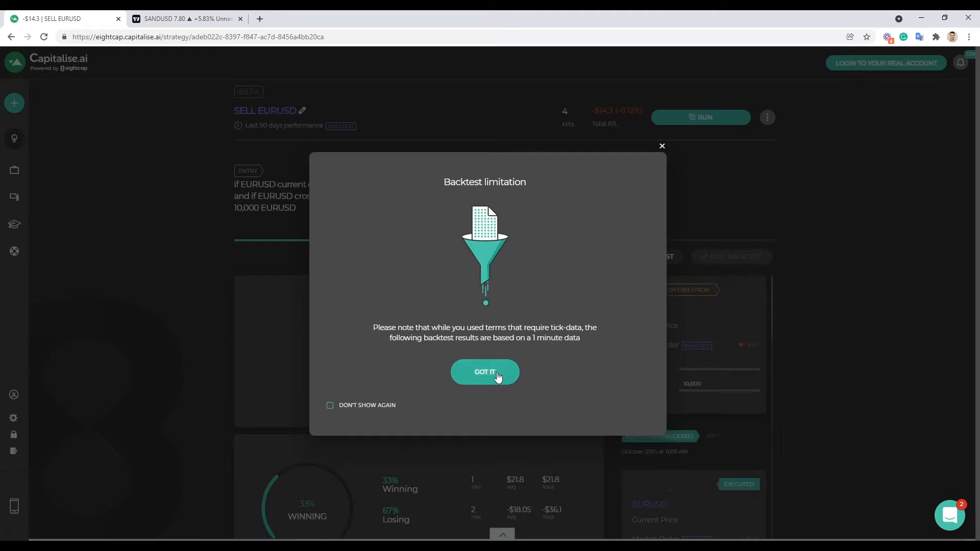
{"action": "left_click", "coordinate": [484, 372]}
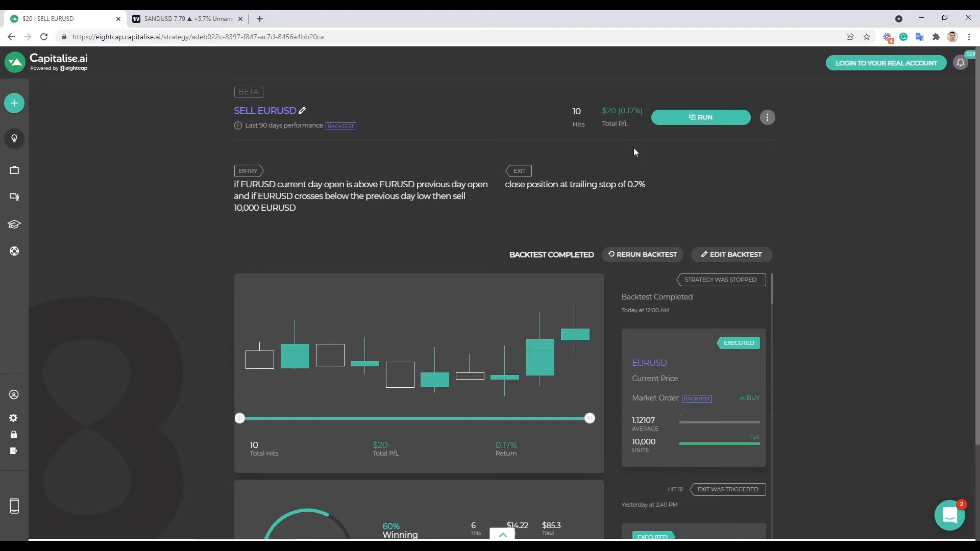
{"action": "mouse_move", "coordinate": [638, 142]}
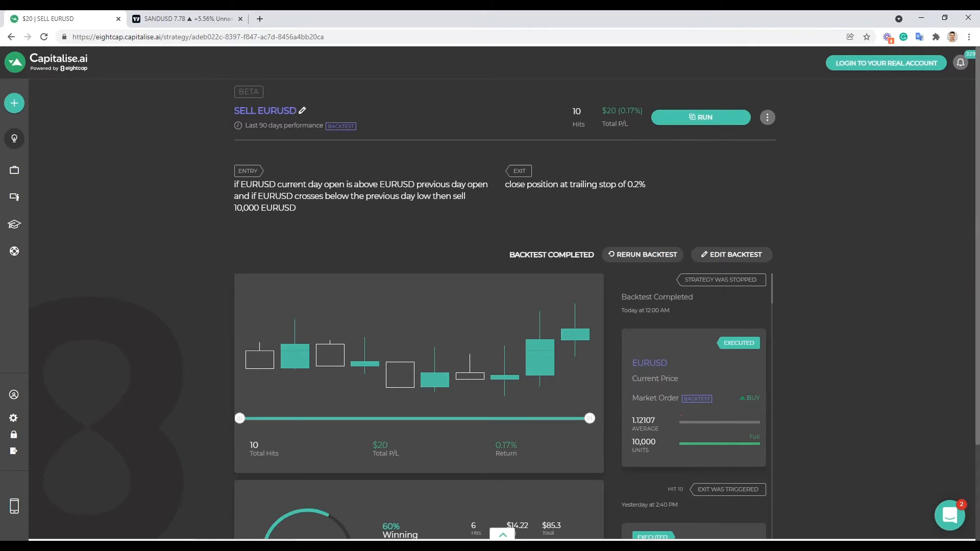
{"action": "mouse_move", "coordinate": [411, 194]}
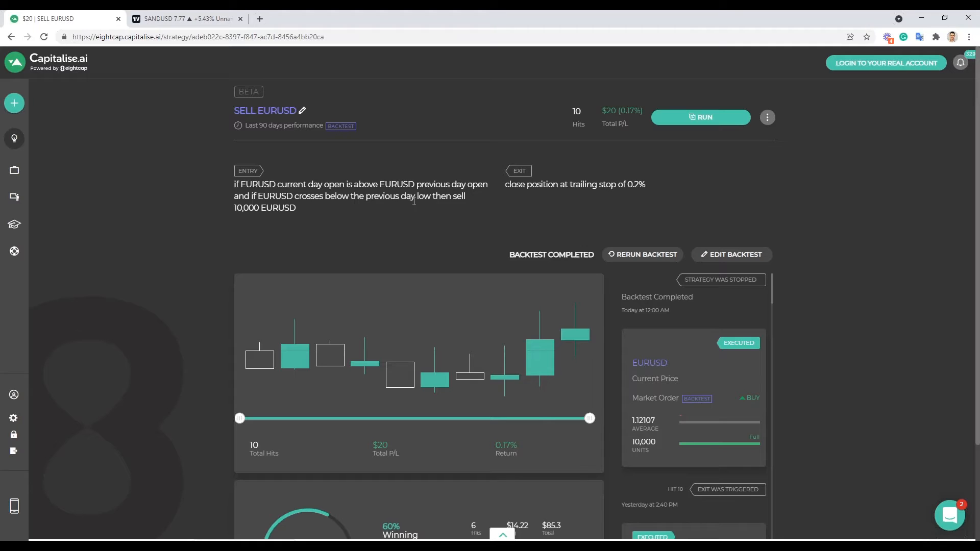
{"action": "mouse_move", "coordinate": [586, 196]}
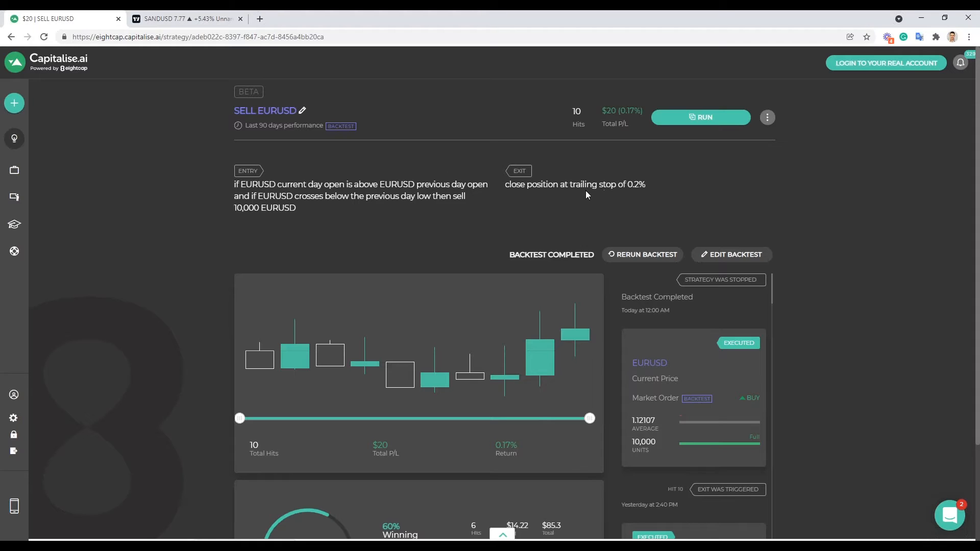
{"action": "mouse_move", "coordinate": [613, 180]}
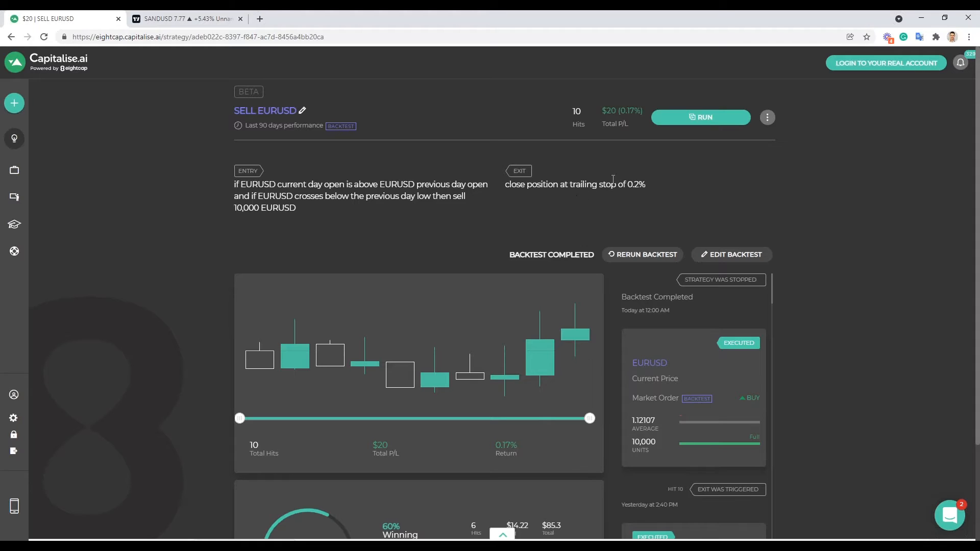
{"action": "mouse_move", "coordinate": [630, 147]}
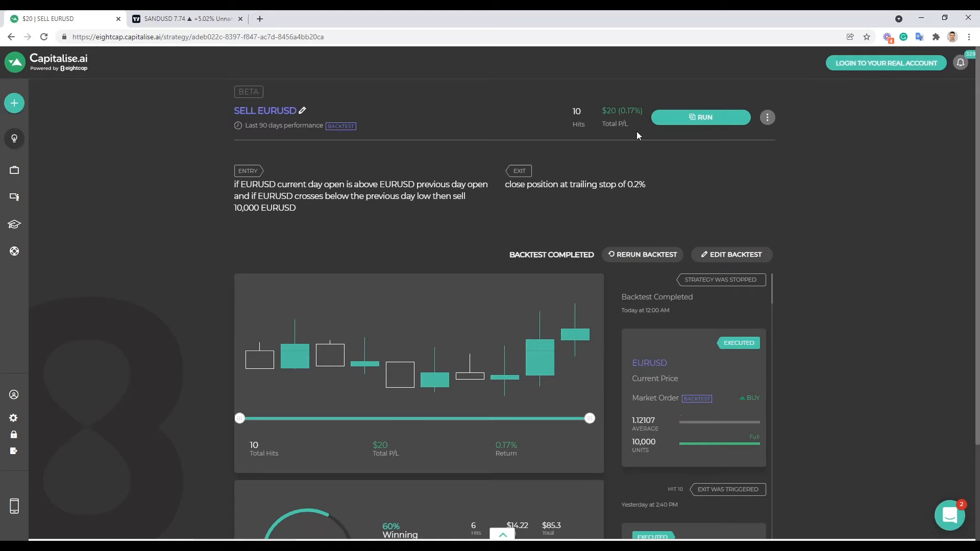
{"action": "mouse_move", "coordinate": [503, 186]}
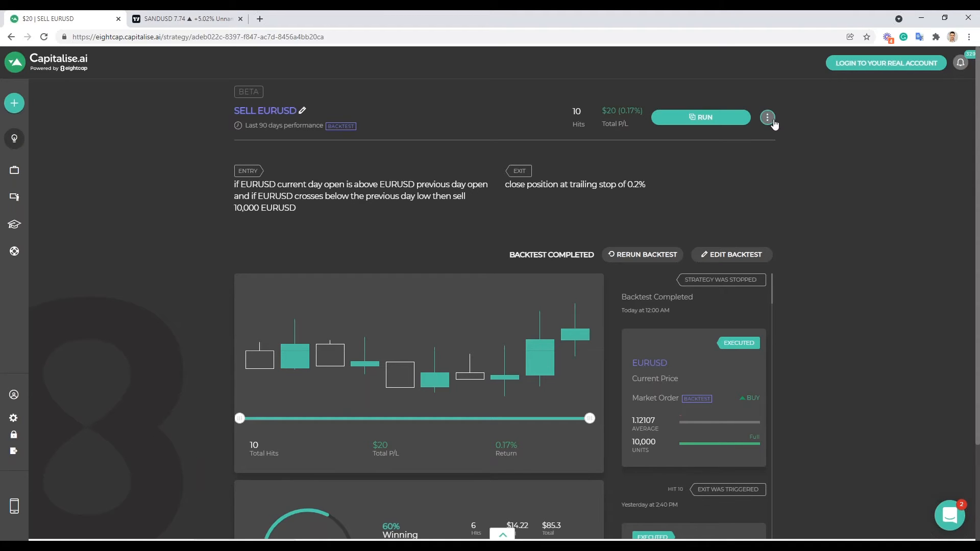
- Clone the SELL EURUSD strategy, check its entry text and move to its Exit Strategy step
{"action": "left_click", "coordinate": [768, 117]}
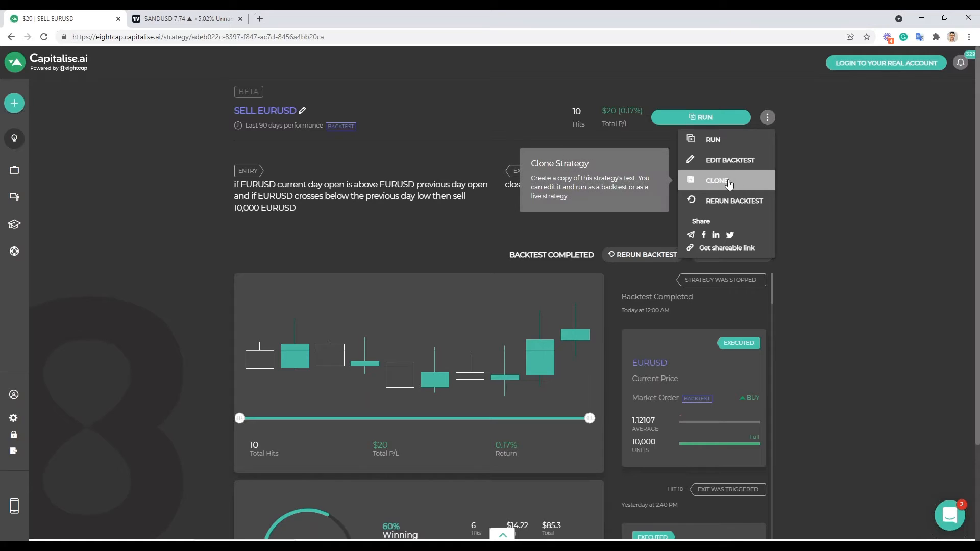
{"action": "left_click", "coordinate": [717, 181]}
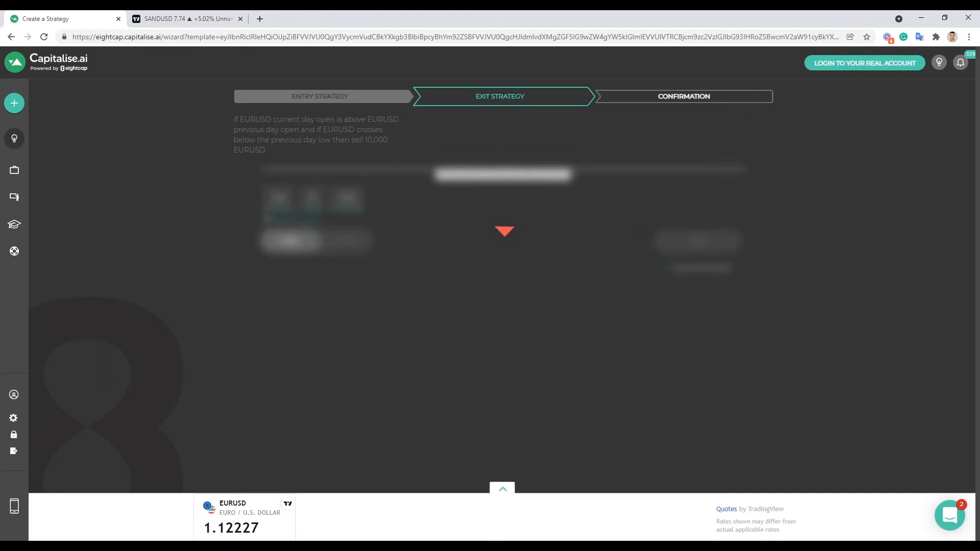
{"action": "left_click", "coordinate": [320, 96]}
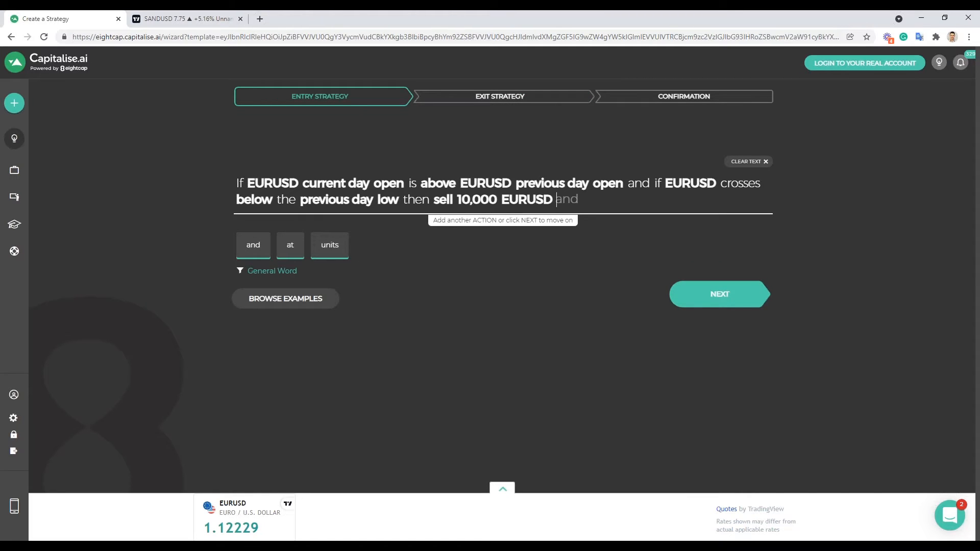
{"action": "mouse_move", "coordinate": [564, 121]}
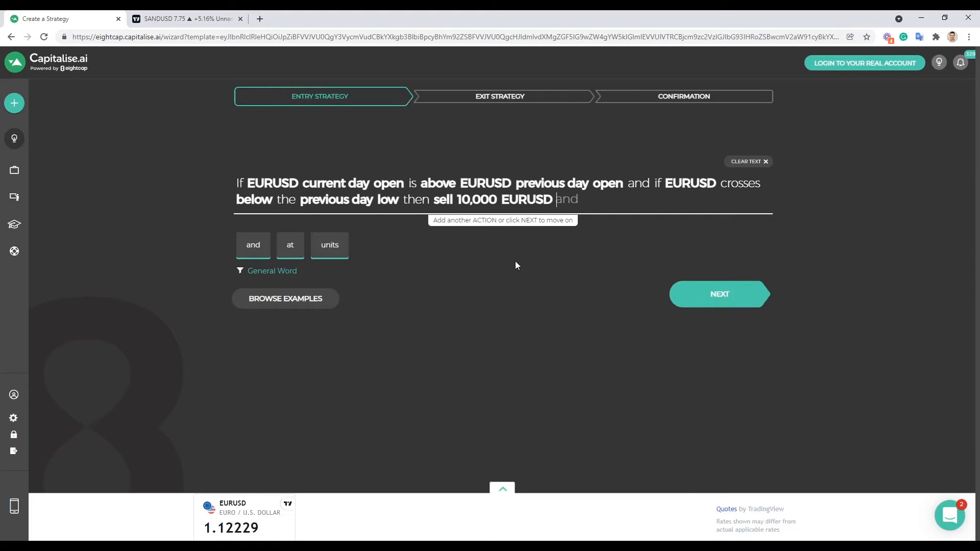
{"action": "mouse_move", "coordinate": [500, 206]}
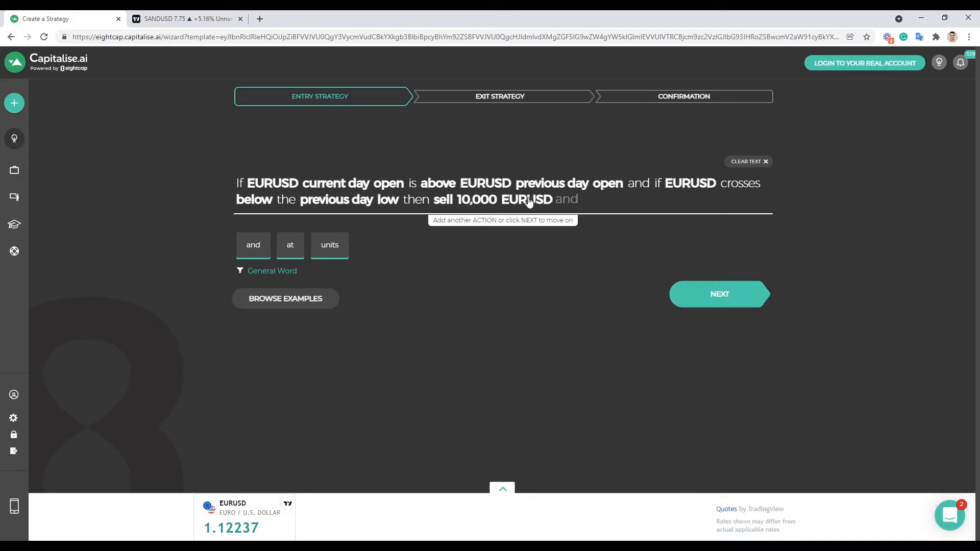
{"action": "mouse_move", "coordinate": [324, 194]}
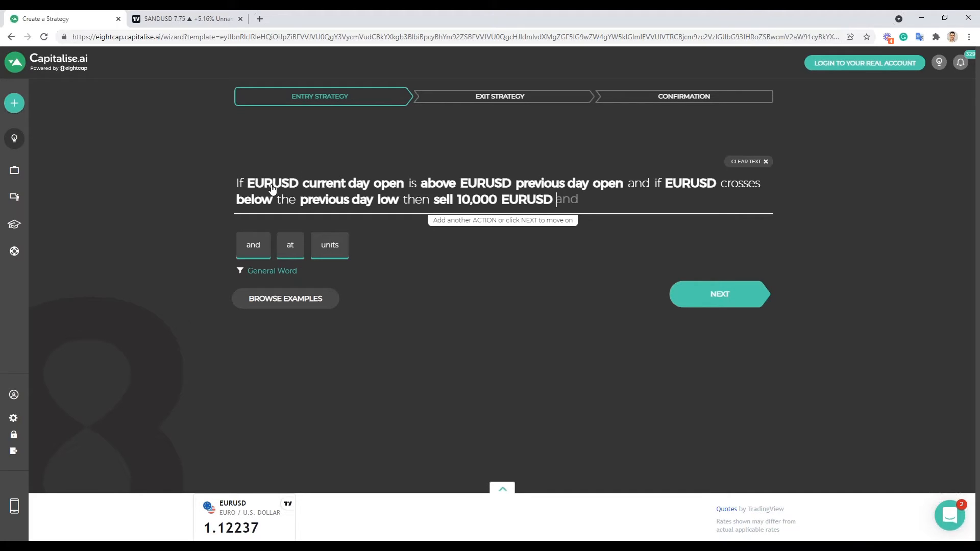
{"action": "left_click", "coordinate": [273, 183]}
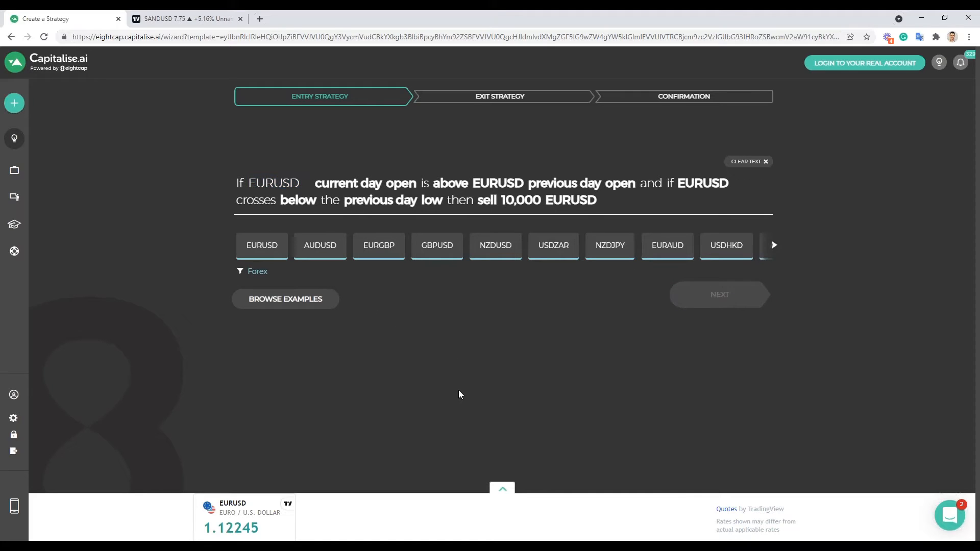
{"action": "left_click", "coordinate": [719, 294]}
{"action": "type", "text": "Close position at trailing sto"}
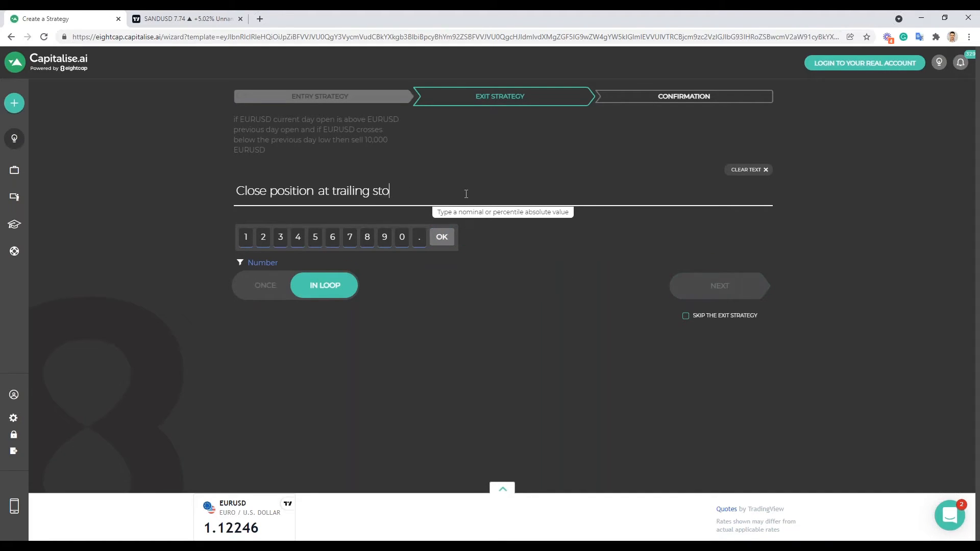
- Replace the trailing stop with 'Close position at profit above 0.2%'
{"action": "key", "text": "BackSpace"}
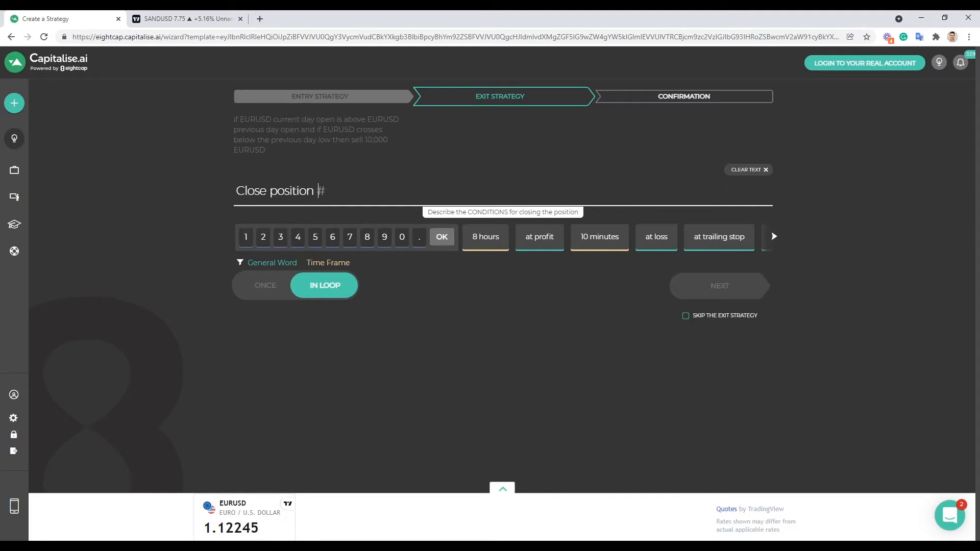
{"action": "type", "text": "at"}
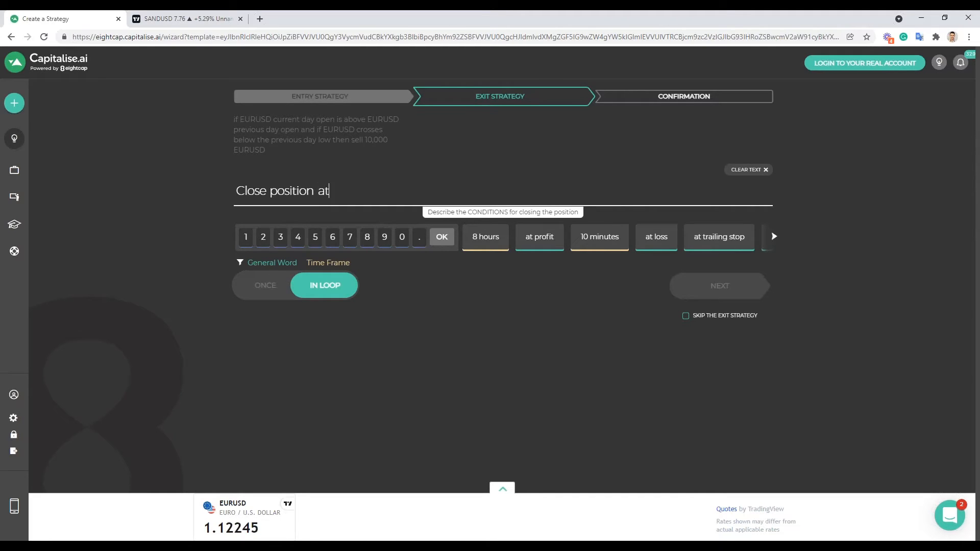
{"action": "type", "text": "prfot"}
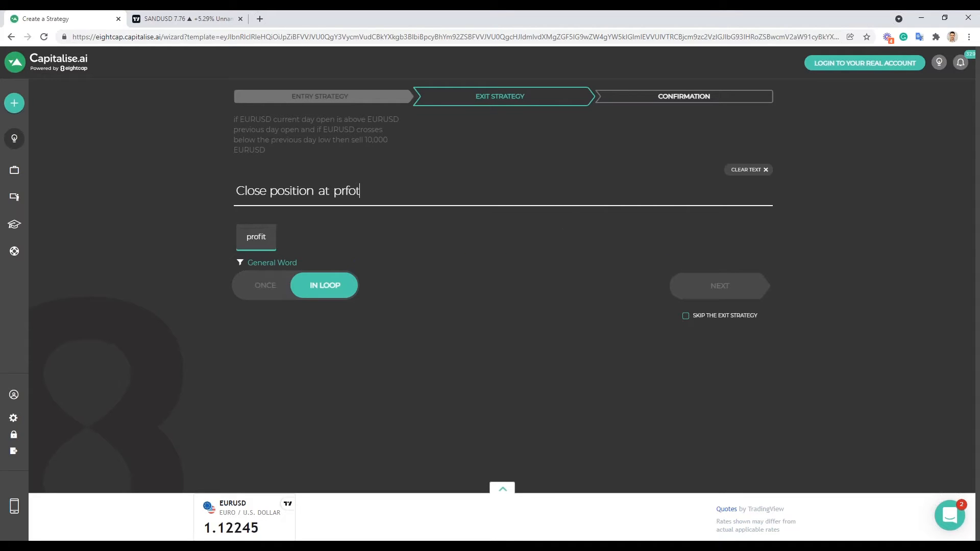
{"action": "key", "text": "BackSpace"}
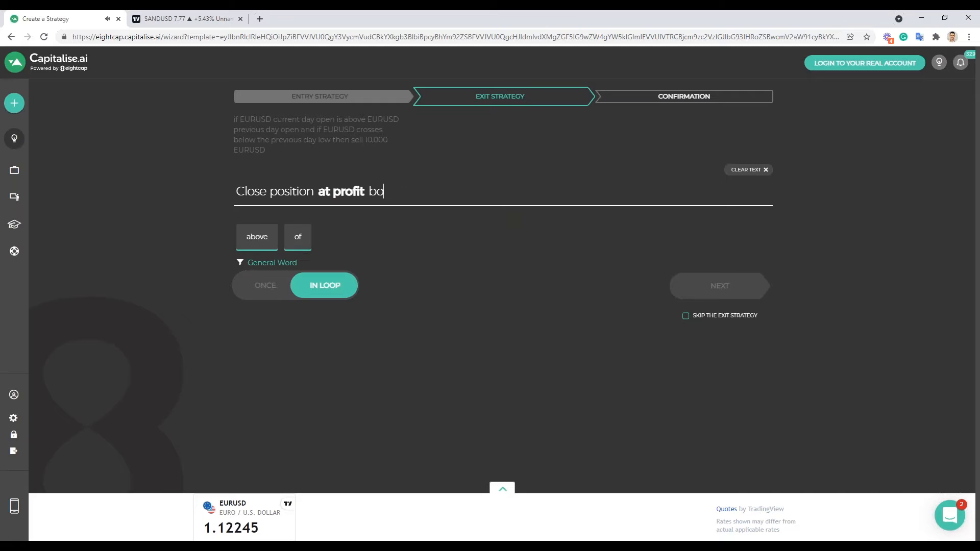
{"action": "type", "text": "ve"}
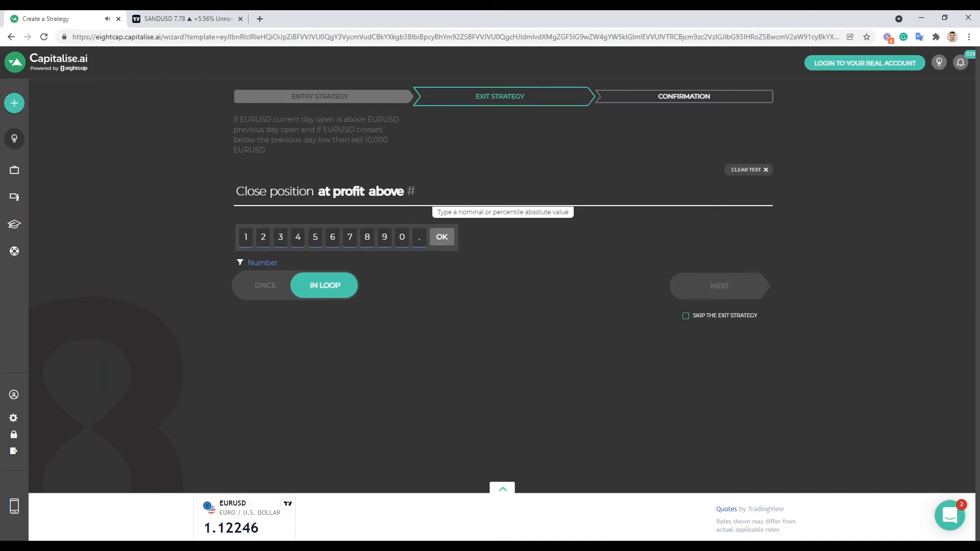
{"action": "type", "text": "0.2%"}
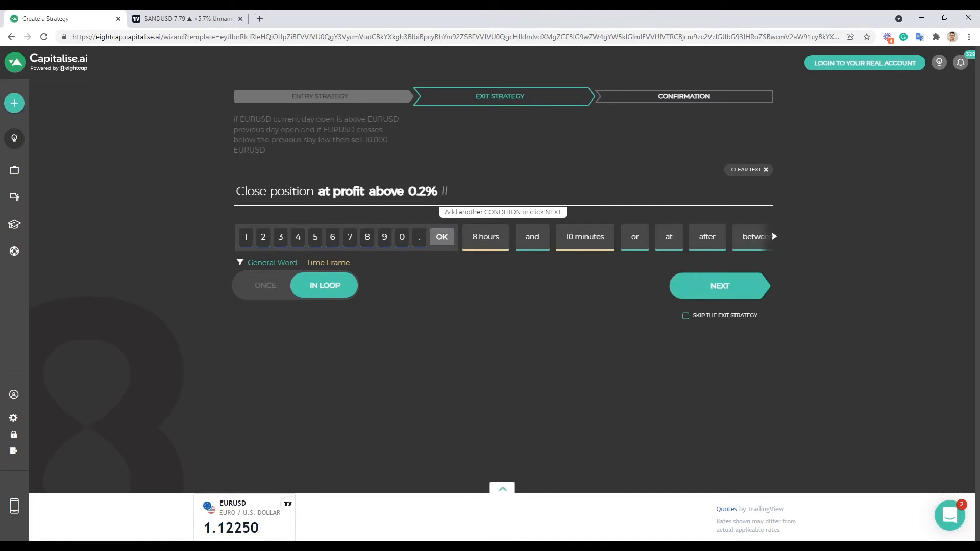
- Extend the exit with 'or loss is 0.1%'
{"action": "left_click", "coordinate": [634, 236]}
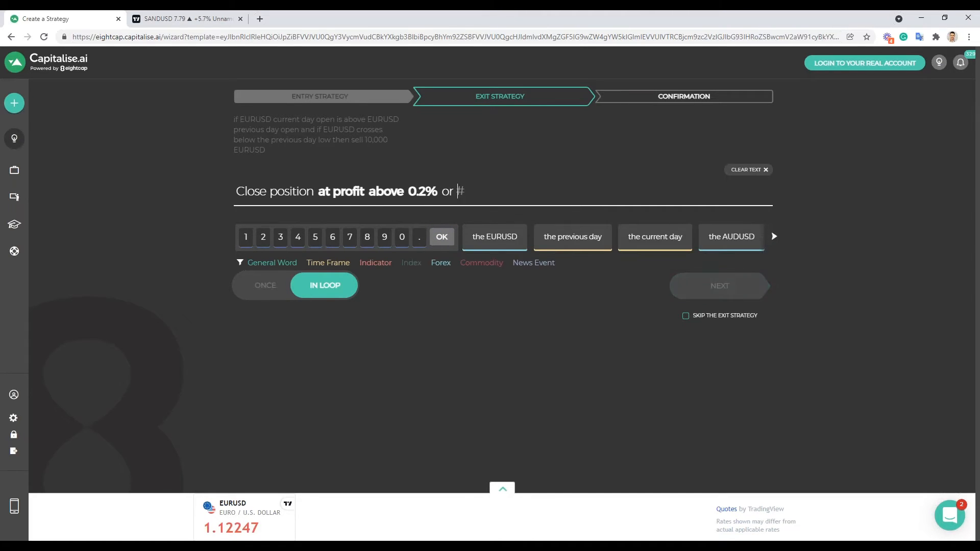
{"action": "type", "text": "lo"}
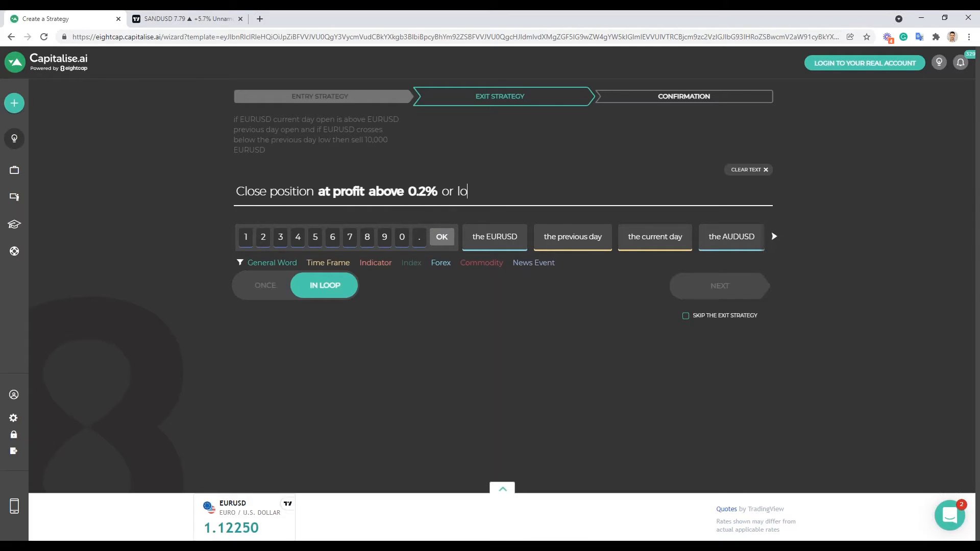
{"action": "type", "text": "loss is 0.1%"}
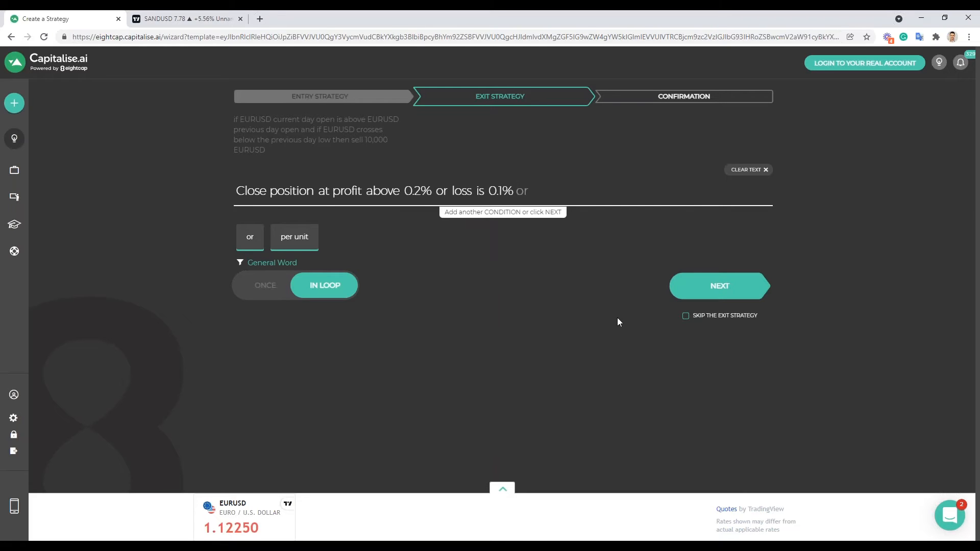
{"action": "mouse_move", "coordinate": [720, 289]}
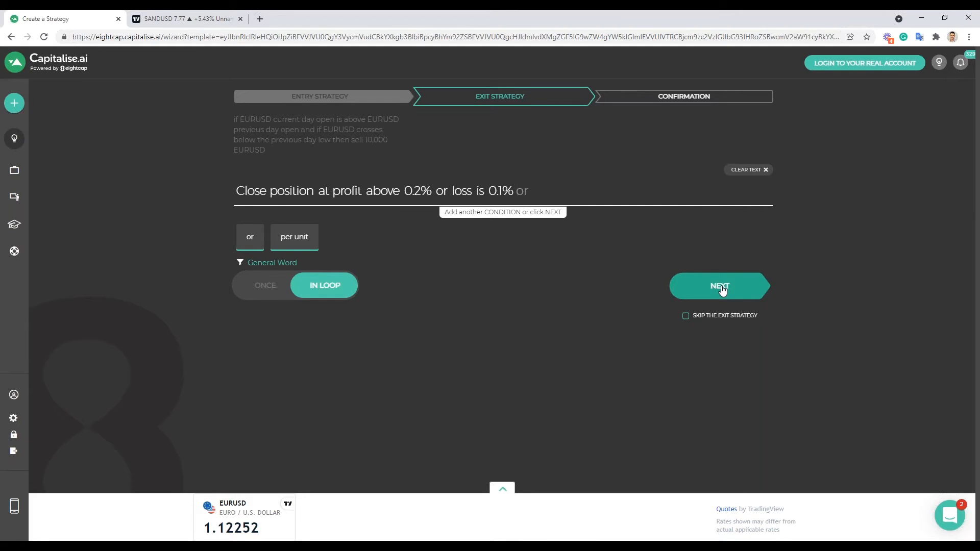
- Confirm the cloned strategy and launch its backtest with the profit 0.2% or loss 0.1% exit
{"action": "left_click", "coordinate": [720, 286]}
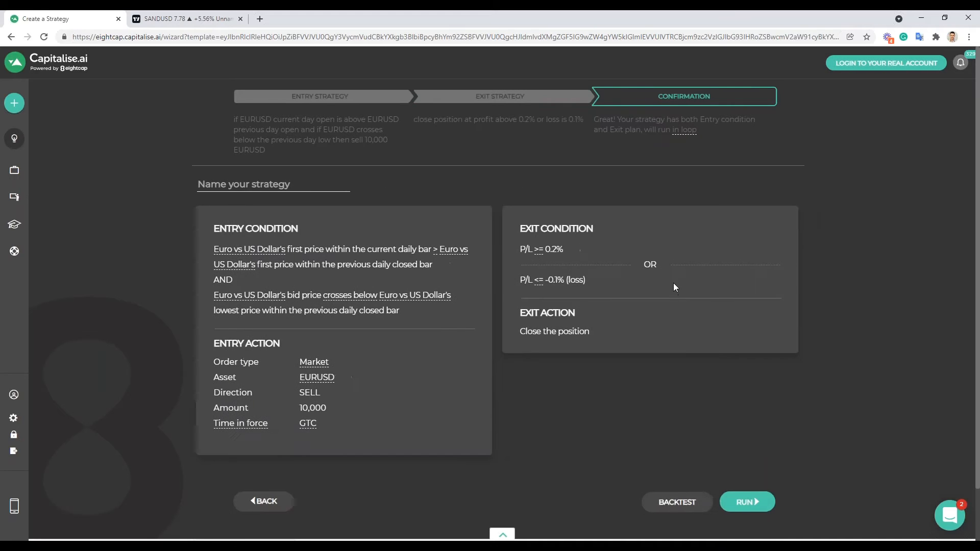
{"action": "left_click", "coordinate": [746, 502]}
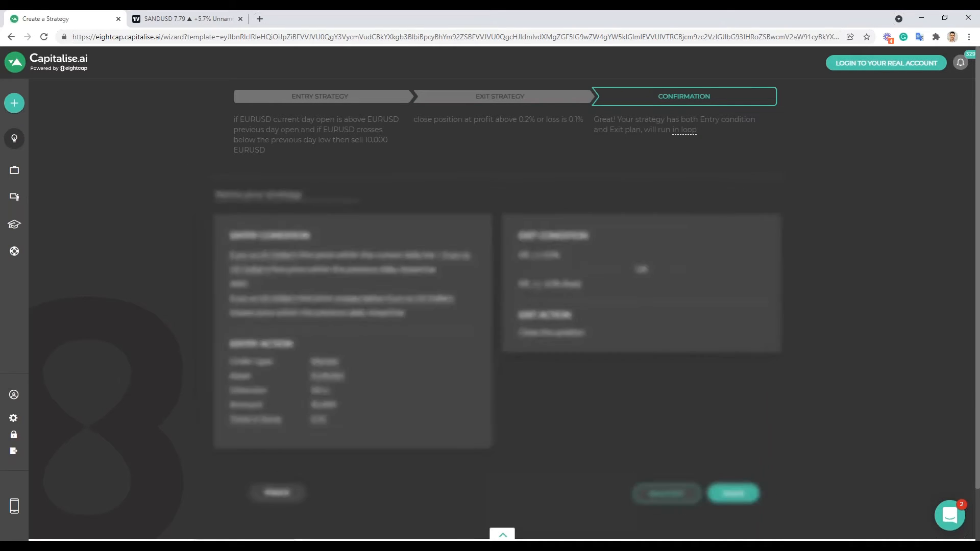
{"action": "left_click", "coordinate": [732, 493]}
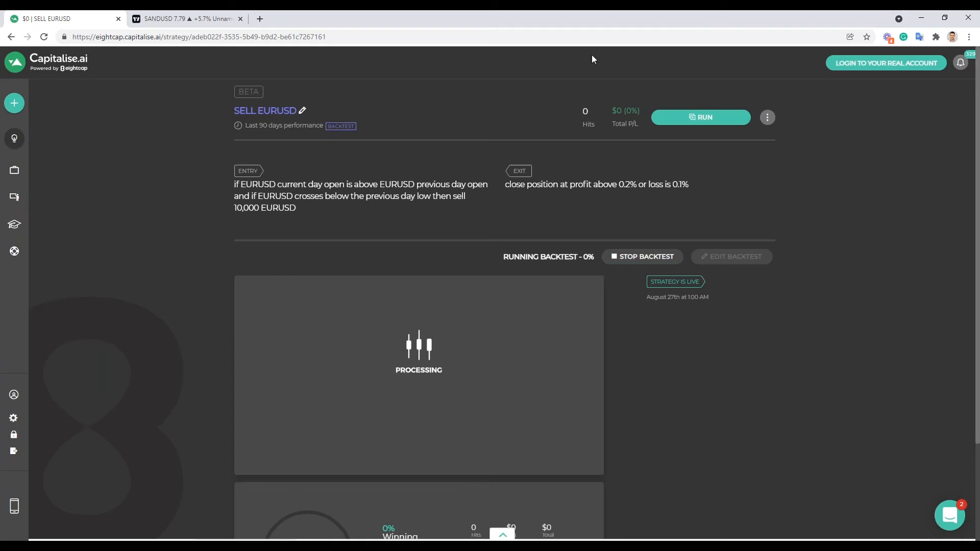
- Clone SELL EURUSD, keep its entry rule, and cut the exit rule back to 'close position'
{"action": "left_click", "coordinate": [767, 118]}
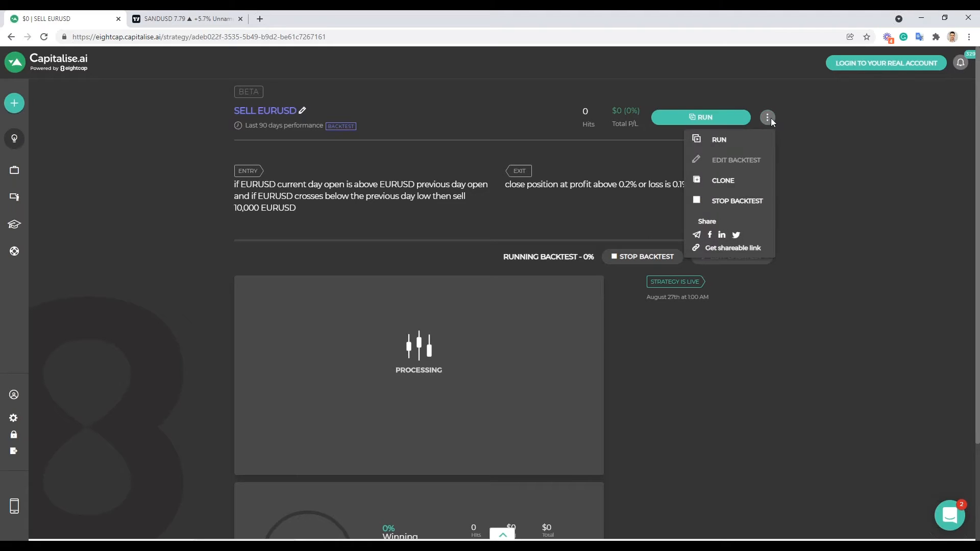
{"action": "mouse_move", "coordinate": [723, 180]}
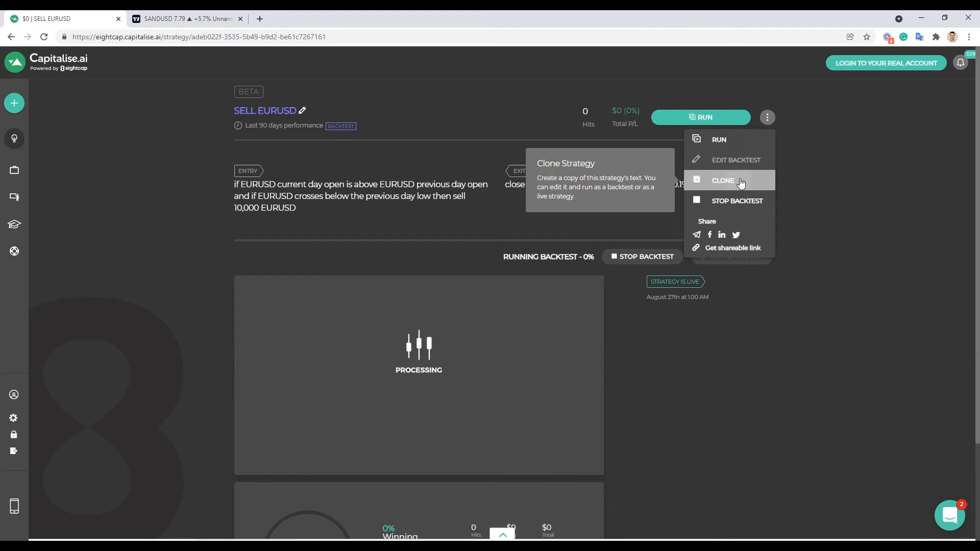
{"action": "left_click", "coordinate": [723, 181]}
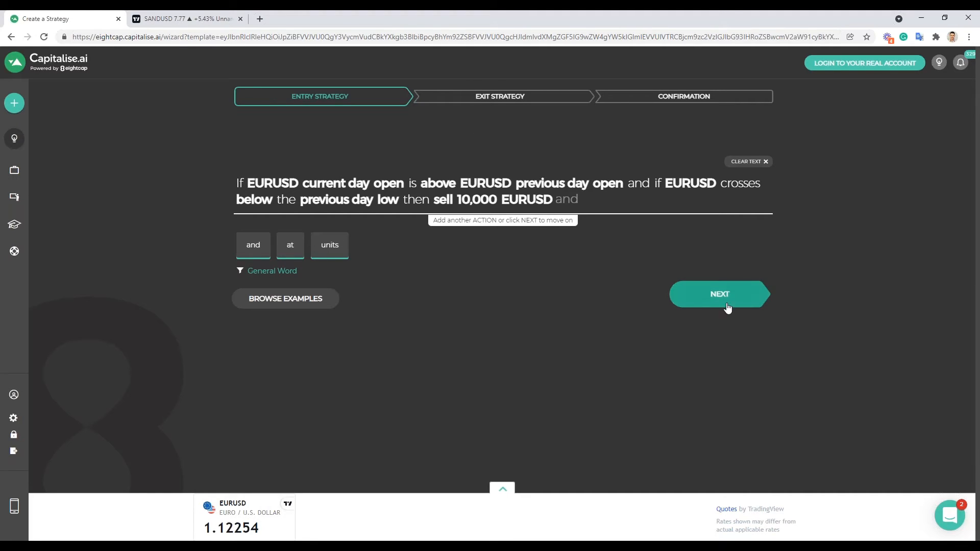
{"action": "left_click", "coordinate": [719, 294]}
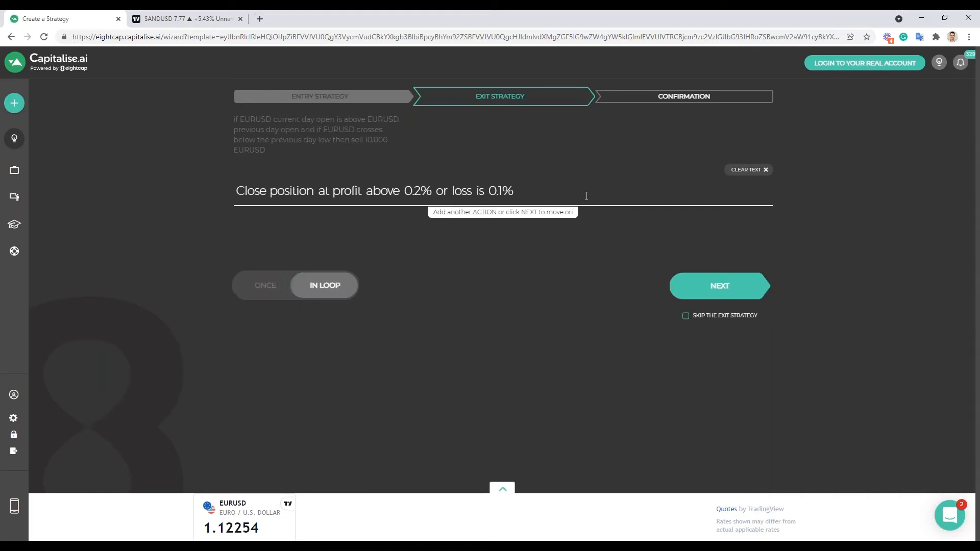
{"action": "type", "text": "or"}
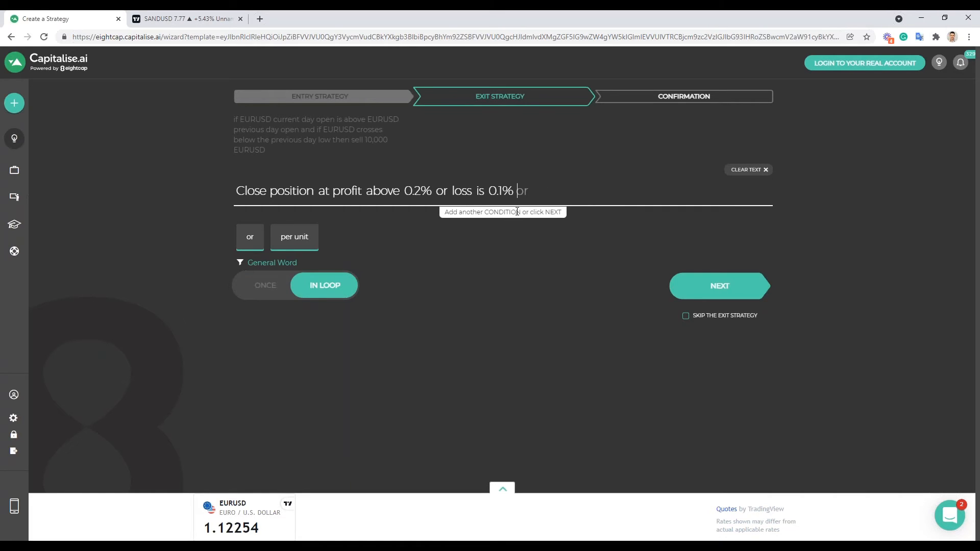
{"action": "key", "text": "Backspace"}
{"action": "type", "text": "close position"}
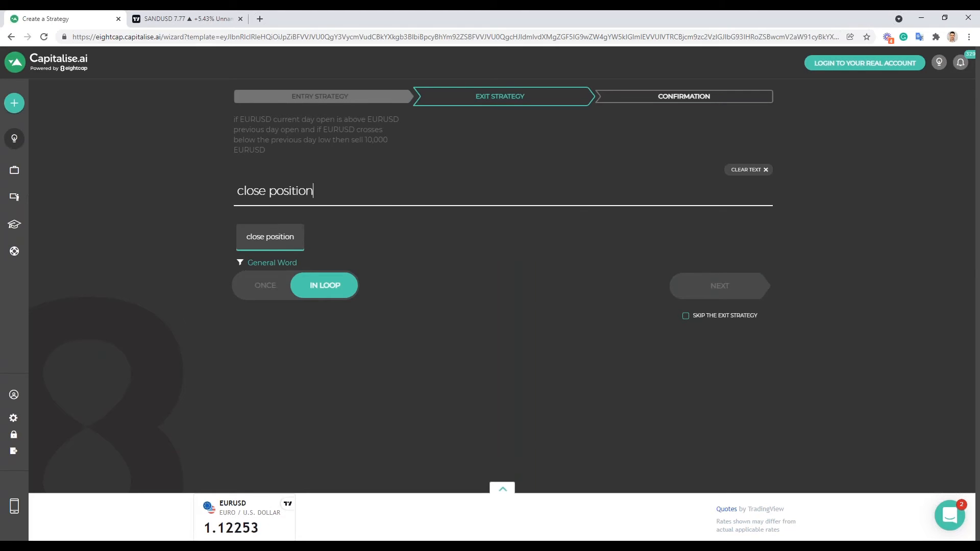
- Exit when profit per unit of EURUSD reaches 30 pips
{"action": "left_click", "coordinate": [270, 236]}
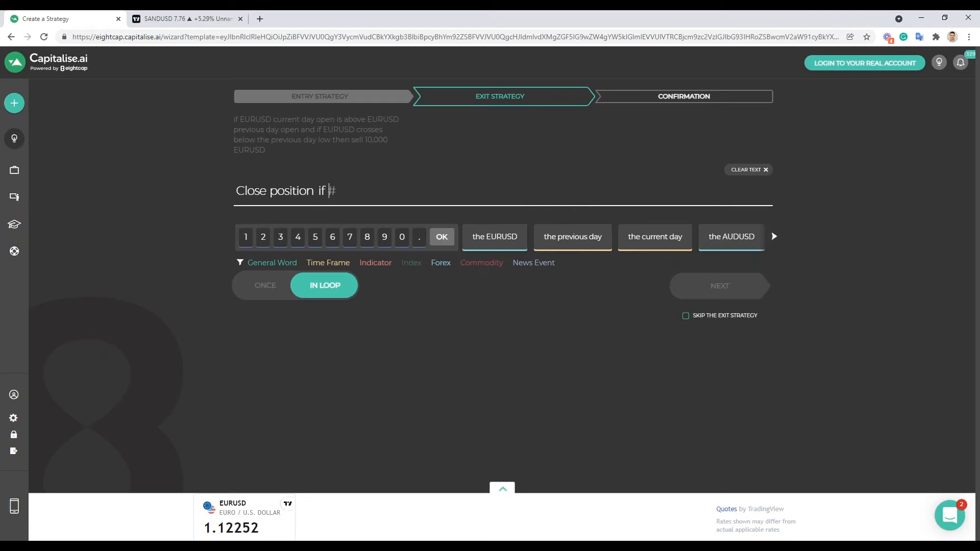
{"action": "type", "text": "p"}
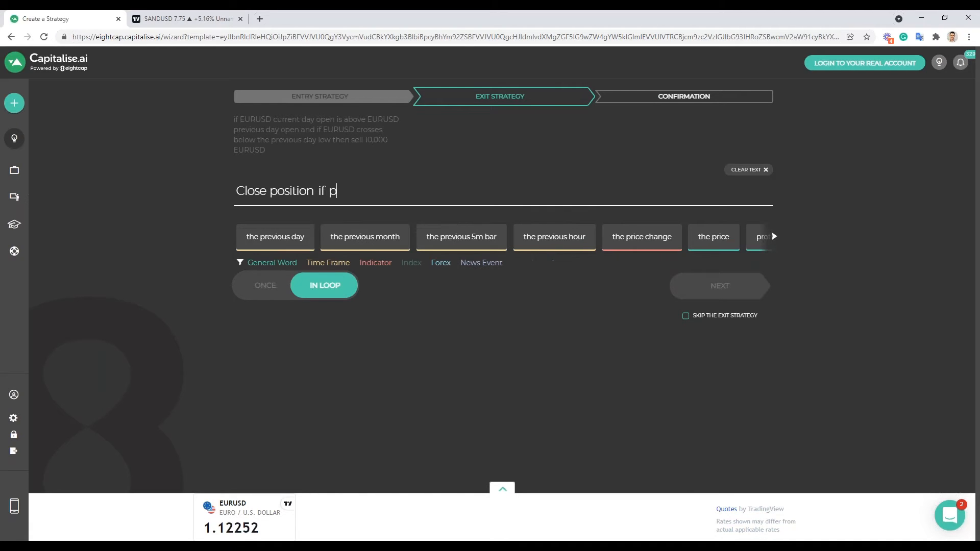
{"action": "type", "text": "rofit"}
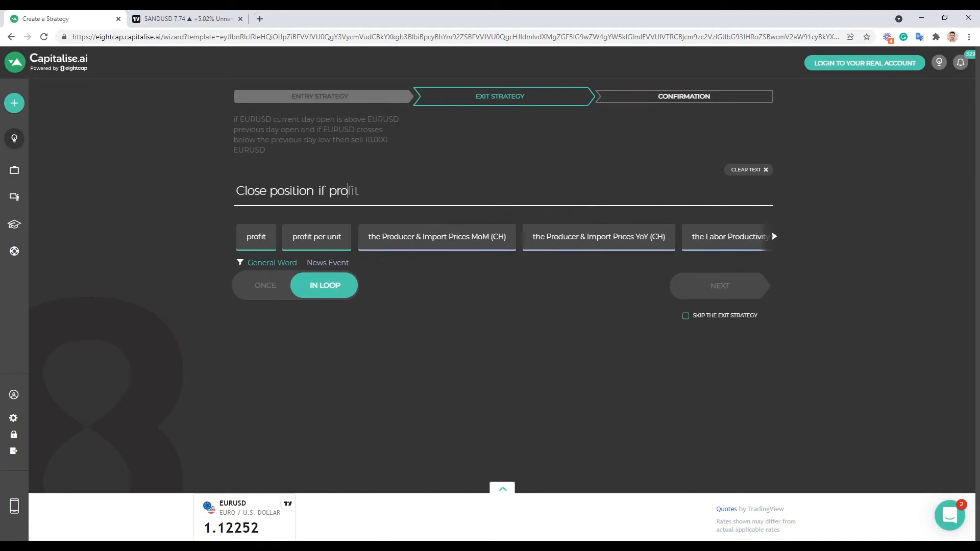
{"action": "left_click", "coordinate": [316, 236]}
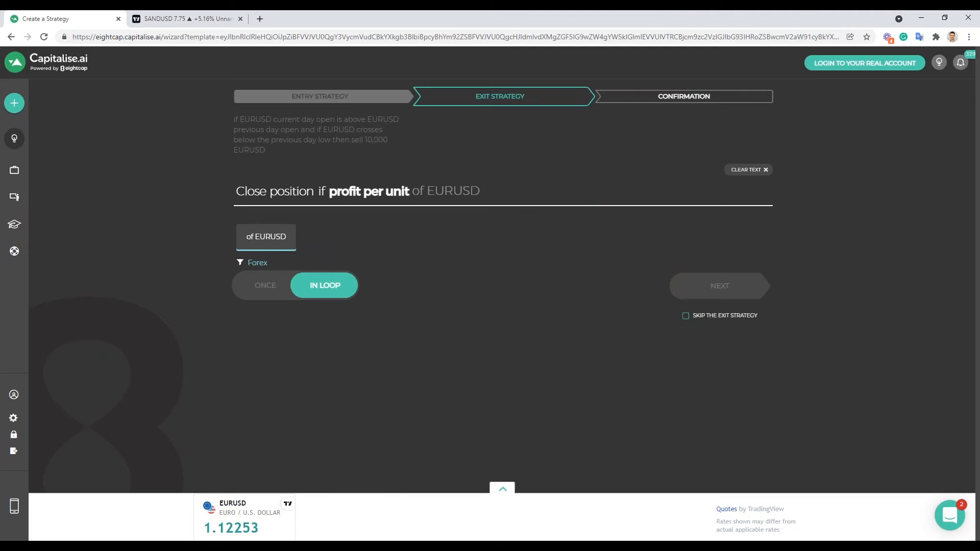
{"action": "left_click", "coordinate": [265, 236]}
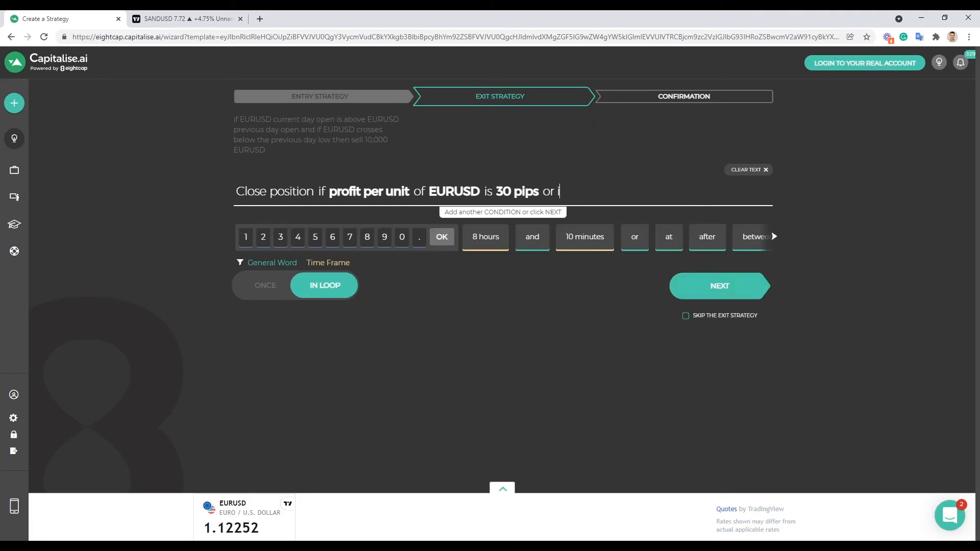
- Add the 30-pips loss per unit of EURUSD condition and review the summary
{"action": "type", "text": "if loss per unit of EURUSD is"}
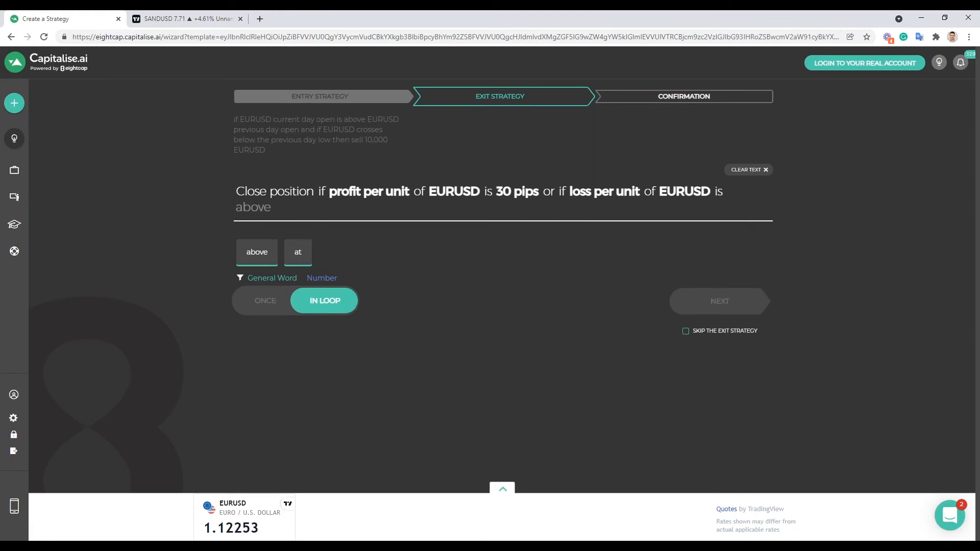
{"action": "type", "text": "25"}
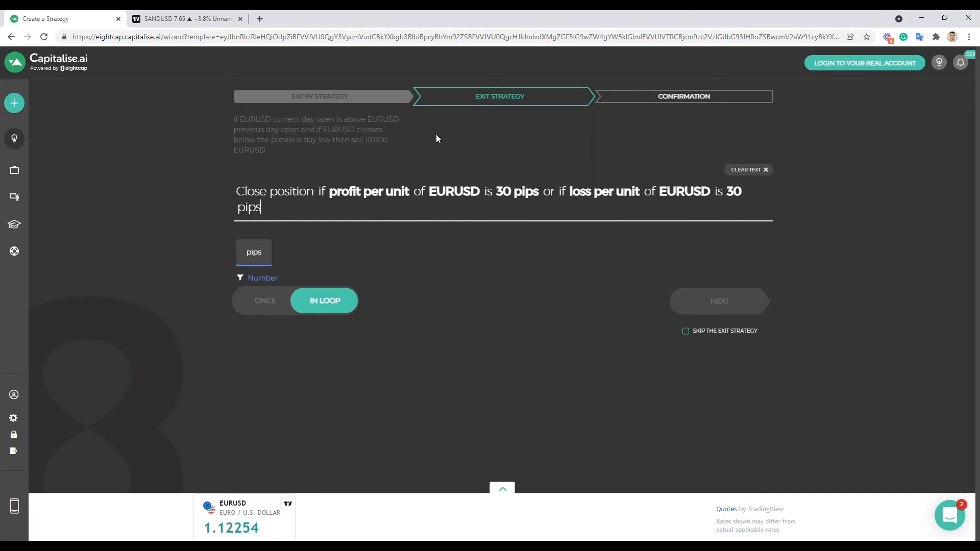
{"action": "type", "text": "or"}
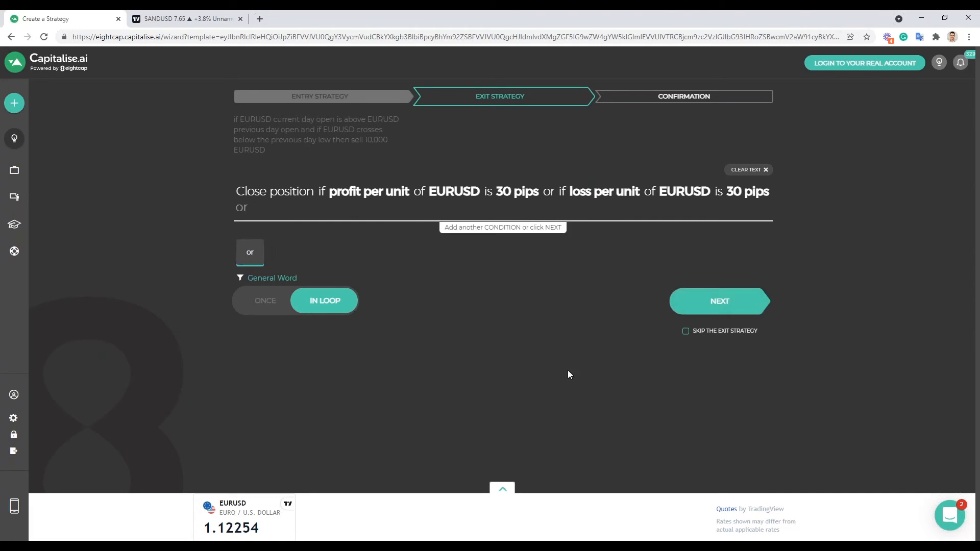
{"action": "mouse_move", "coordinate": [564, 373]}
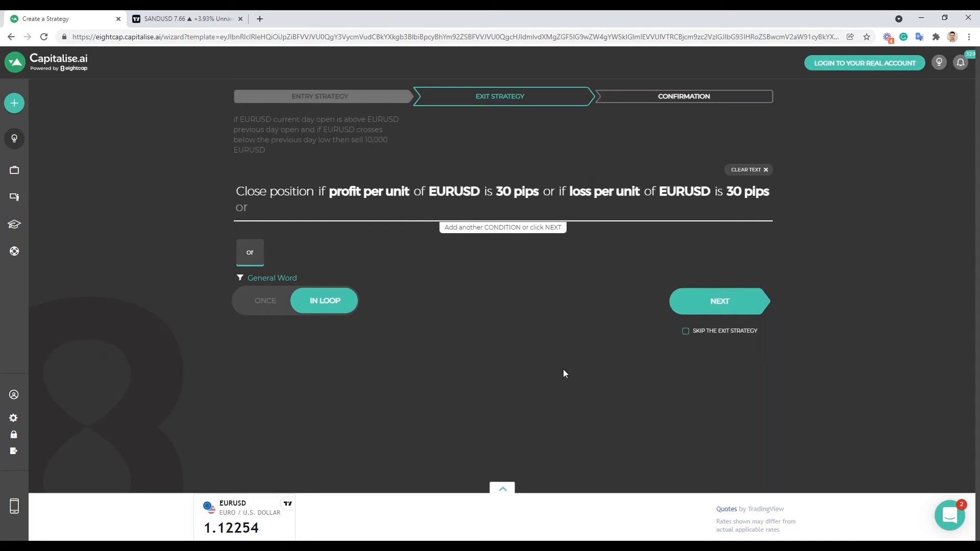
{"action": "left_click", "coordinate": [719, 300]}
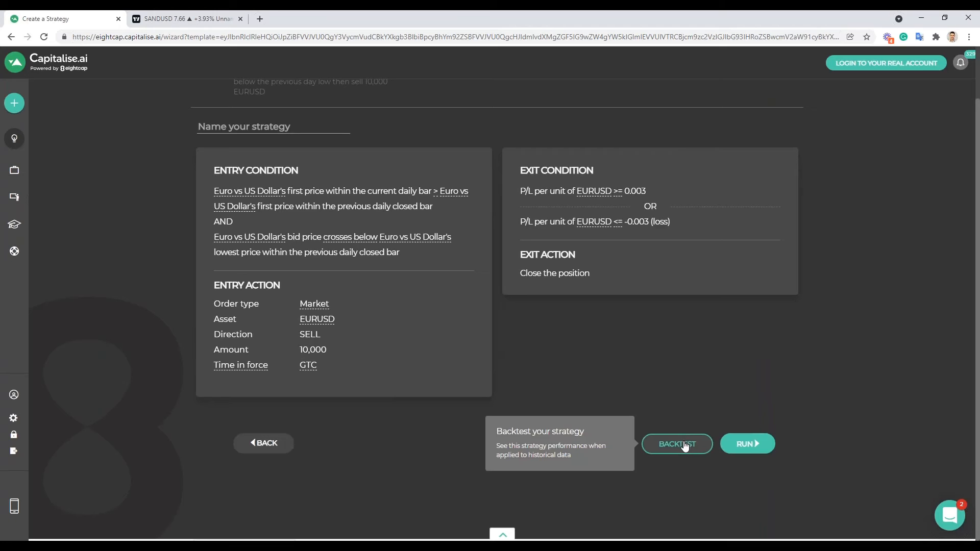
- Start the backtest of the 30-pips SELL EURUSD clone
{"action": "left_click", "coordinate": [676, 444]}
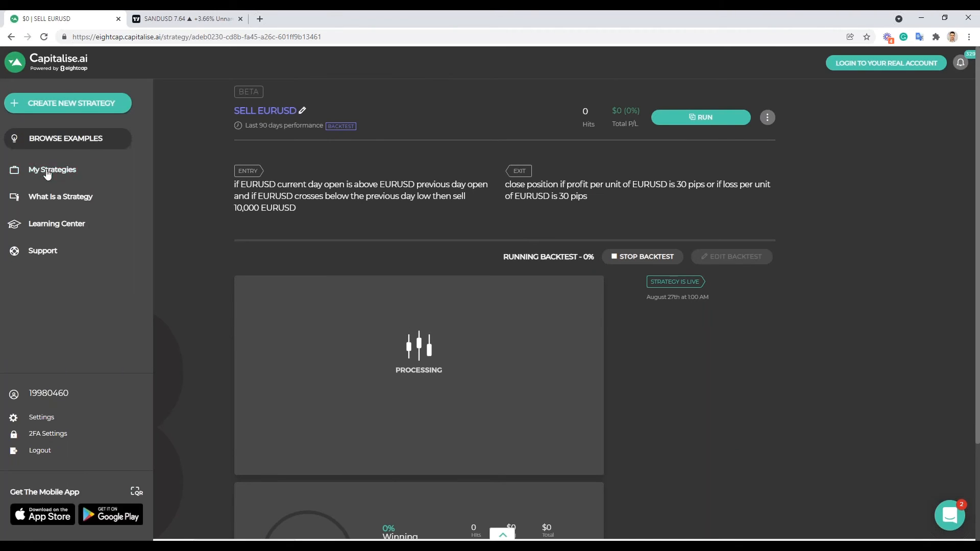
{"action": "mouse_move", "coordinate": [52, 169]}
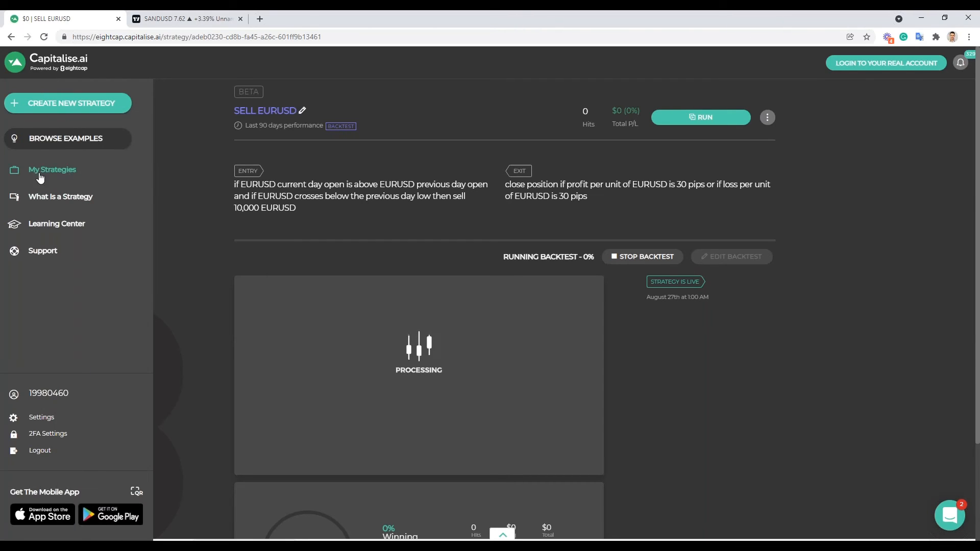
{"action": "mouse_move", "coordinate": [53, 174]}
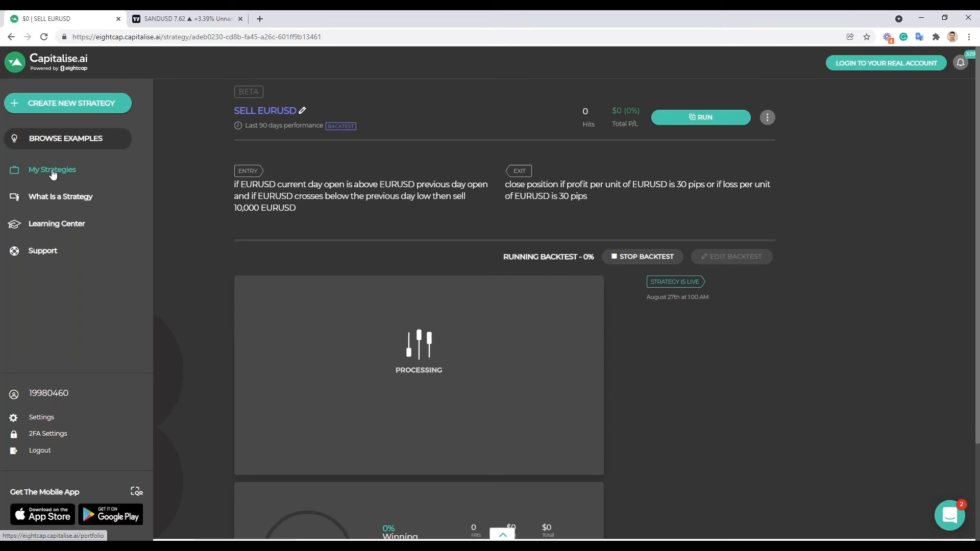
- Return to My Strategies' live list and bring up the support chat panel
{"action": "left_click", "coordinate": [52, 170]}
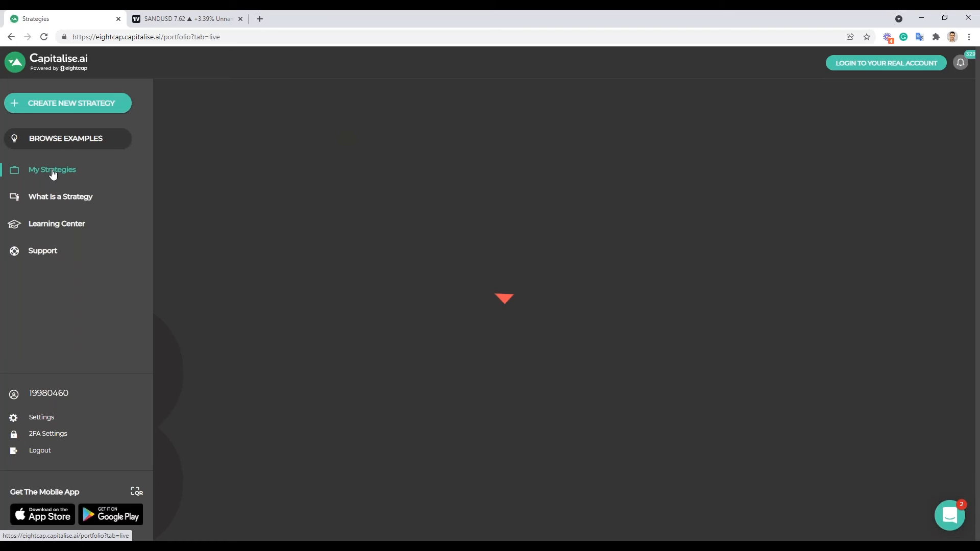
{"action": "left_click", "coordinate": [52, 169]}
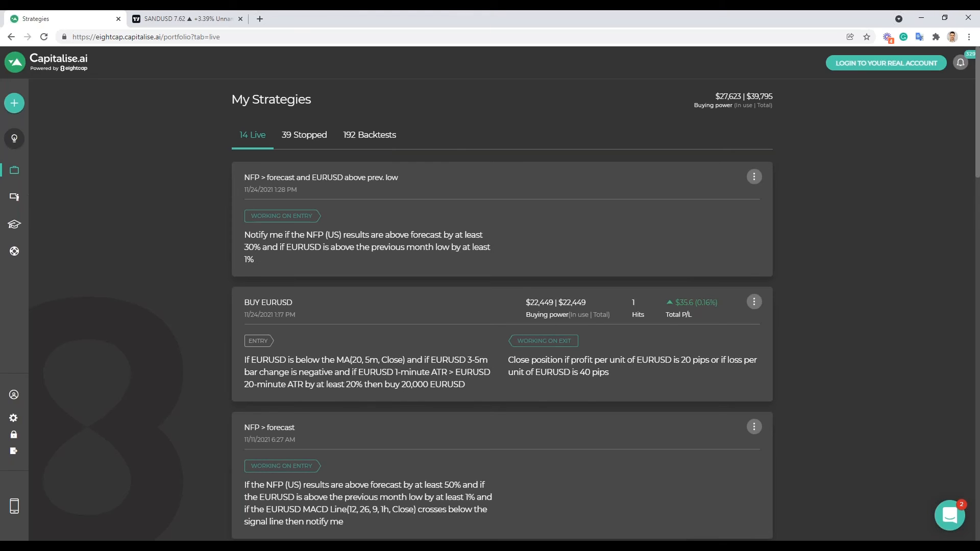
{"action": "left_click", "coordinate": [949, 515]}
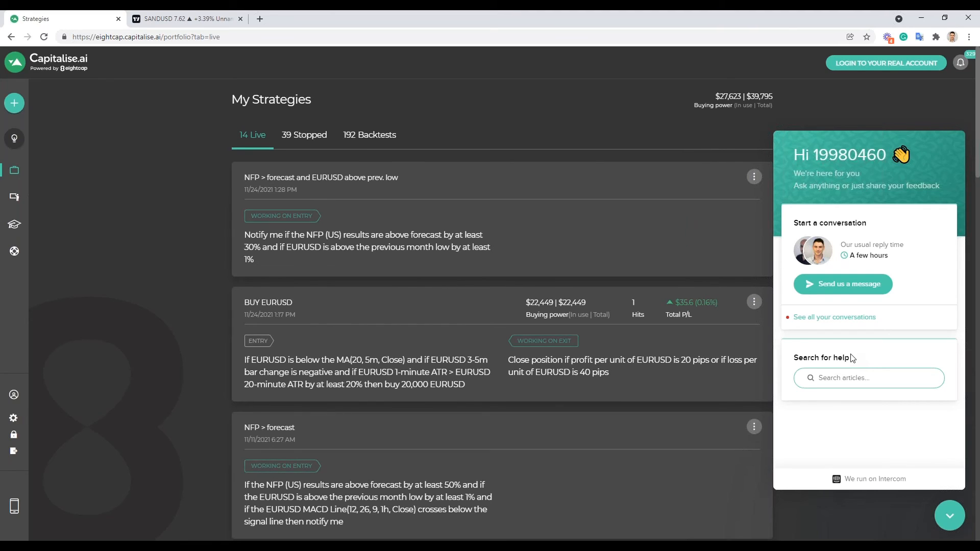
{"action": "mouse_move", "coordinate": [446, 217]}
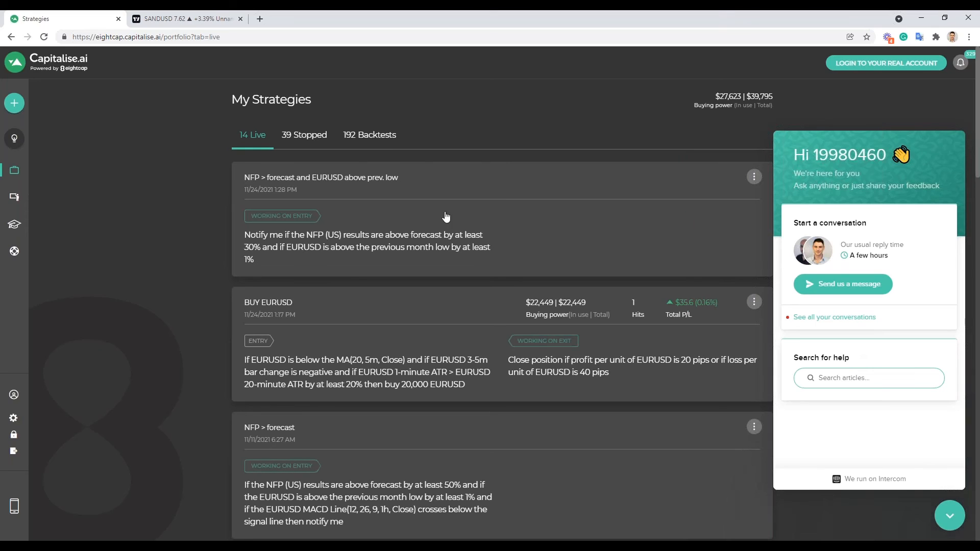
- Switch to the 192 Backtests list showing the three SELL EURUSD variants
{"action": "left_click", "coordinate": [369, 135]}
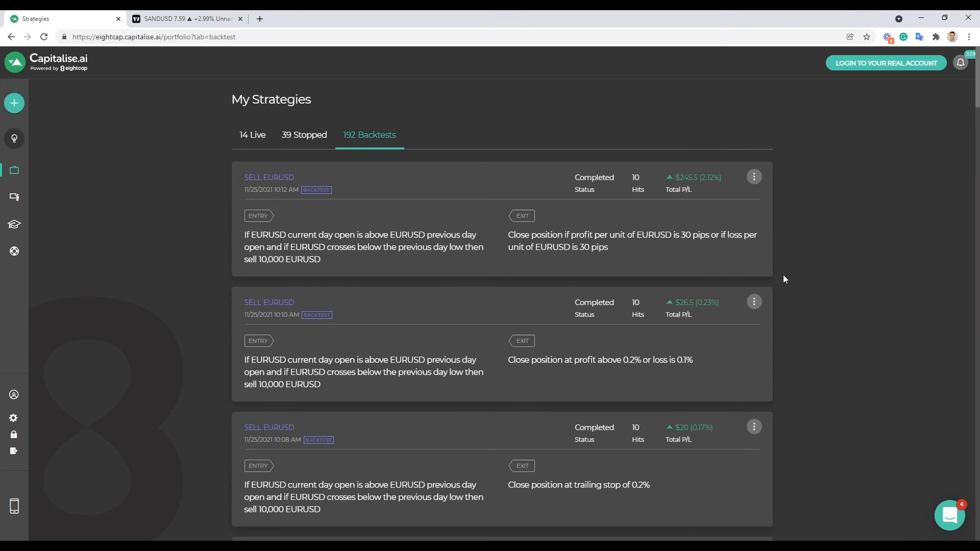
{"action": "mouse_move", "coordinate": [249, 394]}
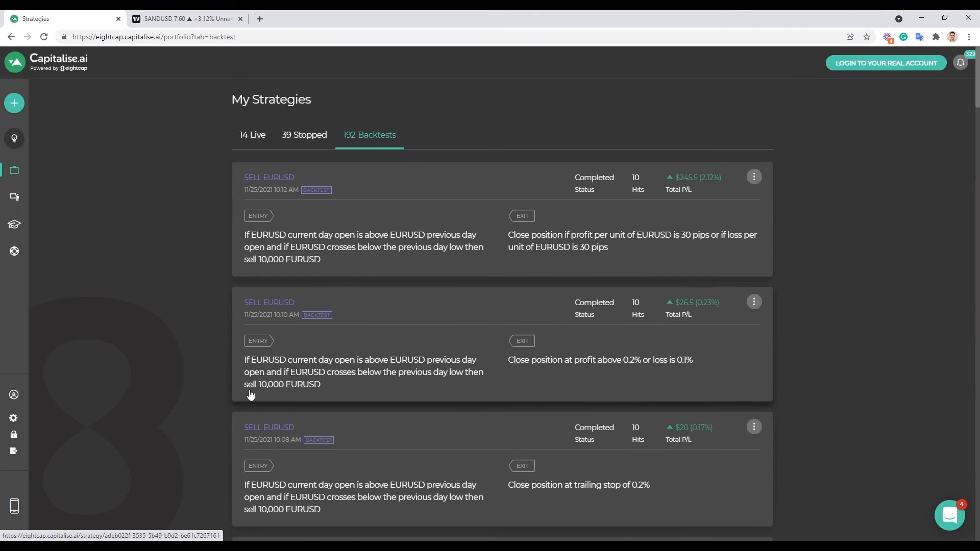
{"action": "mouse_move", "coordinate": [461, 472]}
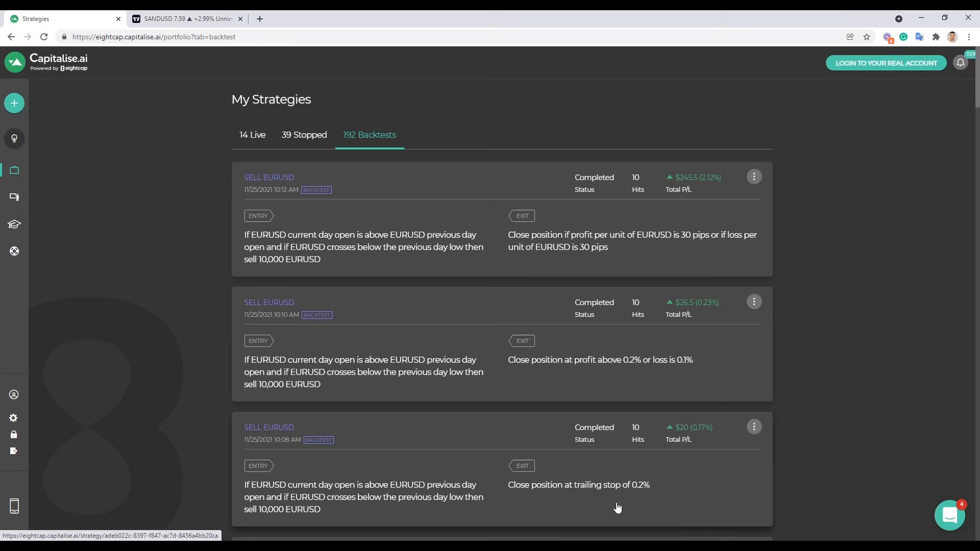
{"action": "mouse_move", "coordinate": [645, 456]}
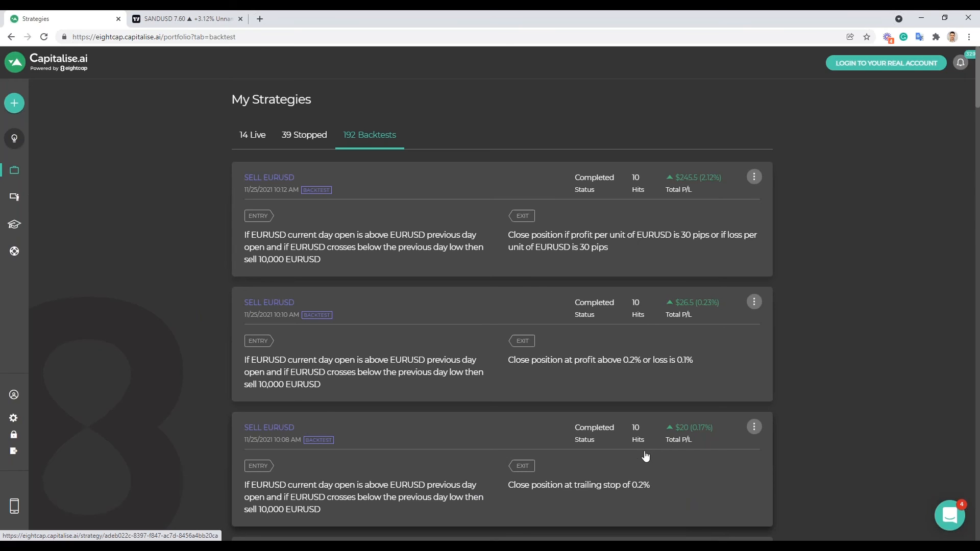
{"action": "mouse_move", "coordinate": [674, 423]}
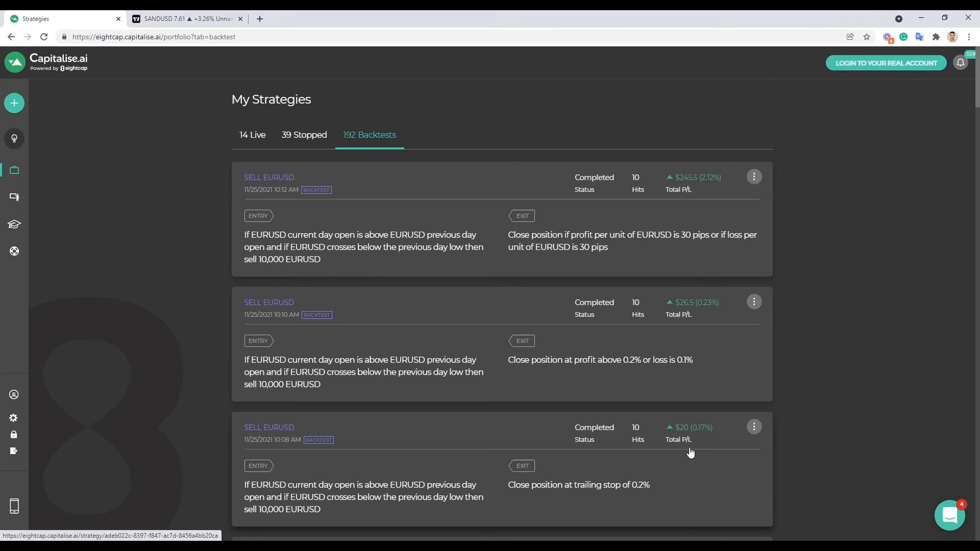
{"action": "mouse_move", "coordinate": [705, 447]}
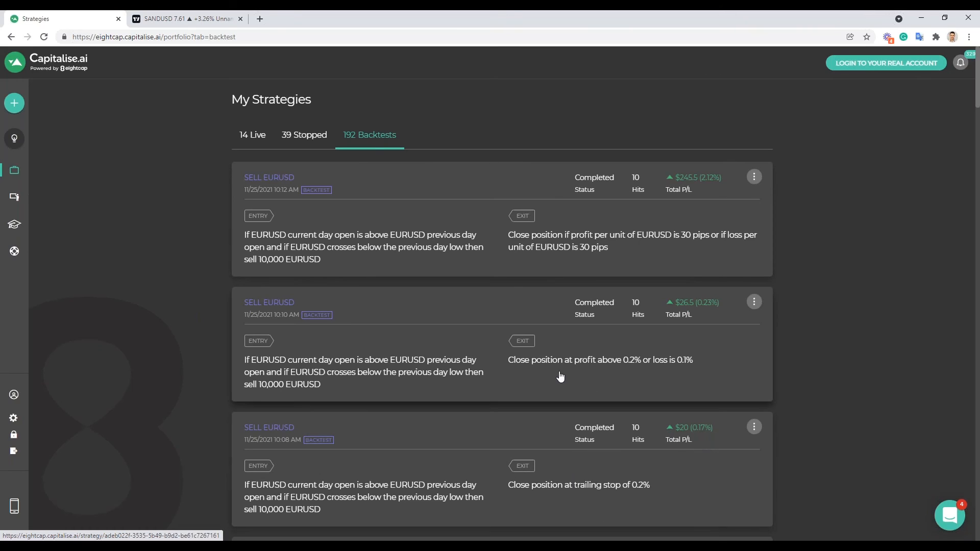
{"action": "mouse_move", "coordinate": [668, 368]}
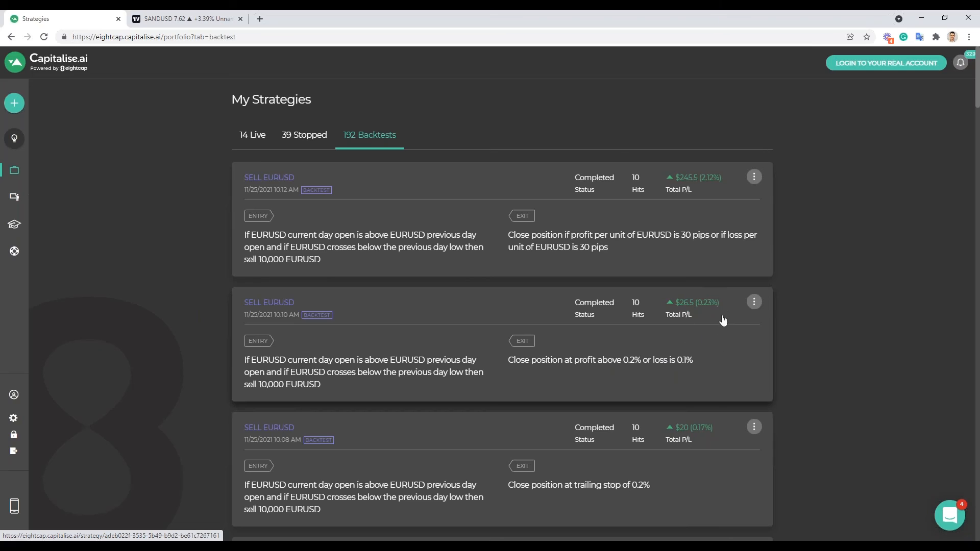
{"action": "mouse_move", "coordinate": [715, 294]}
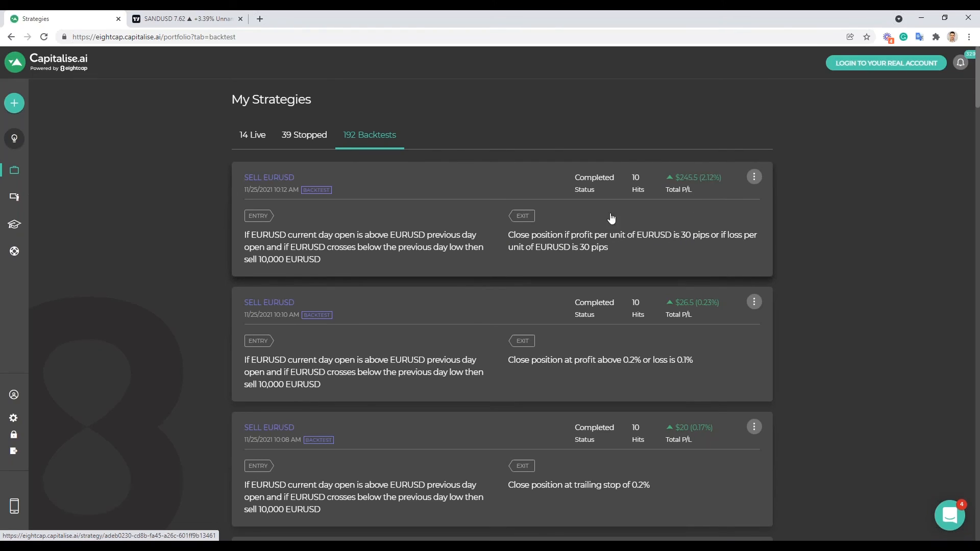
- Review the 30-pips SELL EURUSD backtest and highlight its average winning trade profit
{"action": "left_click", "coordinate": [268, 177]}
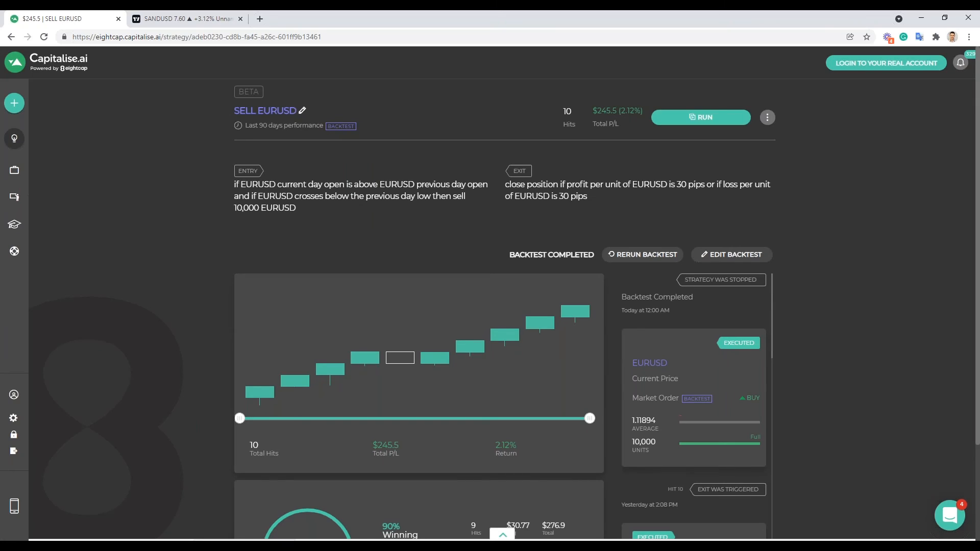
{"action": "mouse_move", "coordinate": [308, 373]}
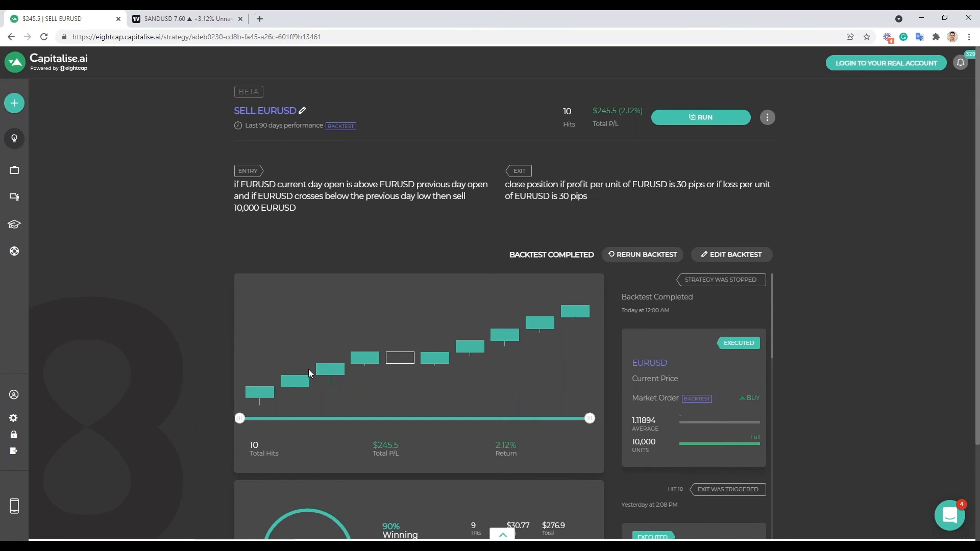
{"action": "scroll", "scroll_direction": "down", "scroll_amount": 3}
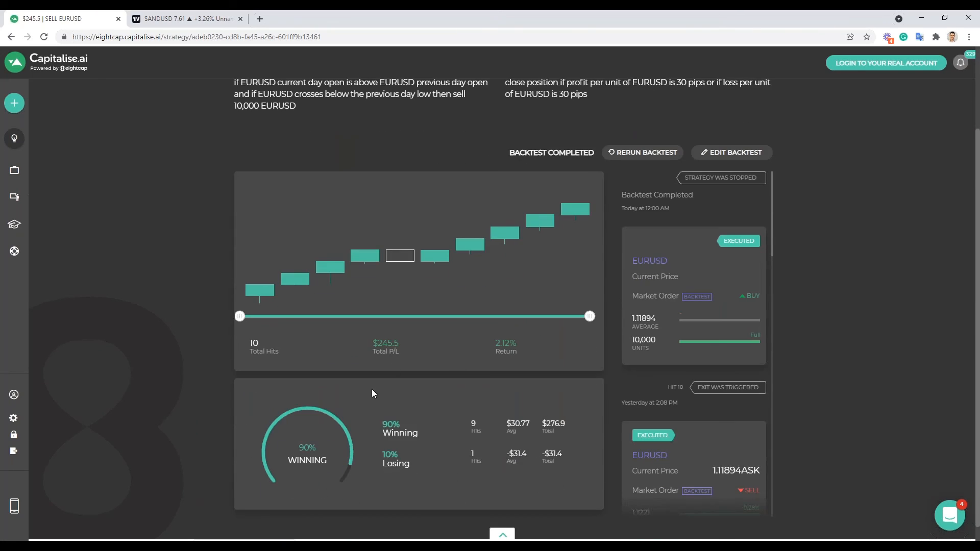
{"action": "mouse_move", "coordinate": [383, 436]}
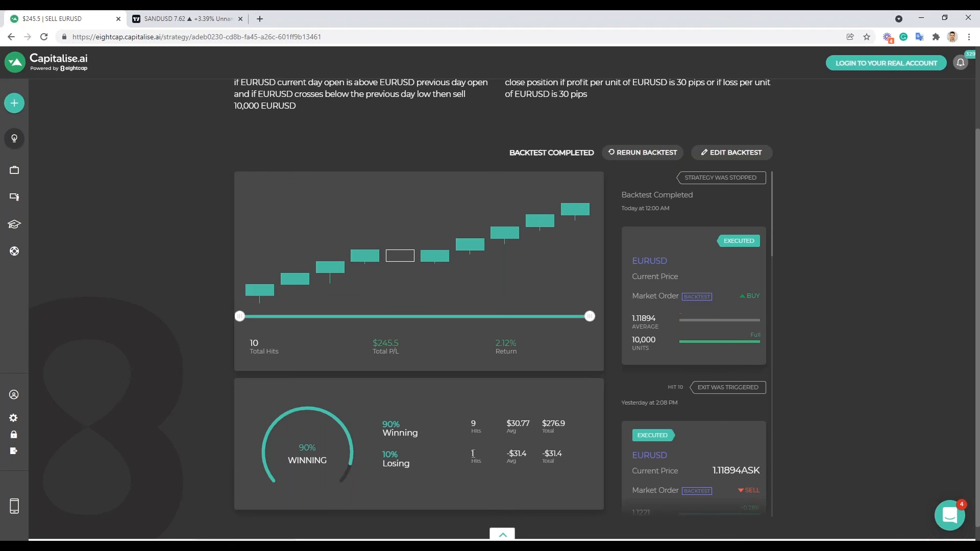
{"action": "double_click", "coordinate": [516, 453]}
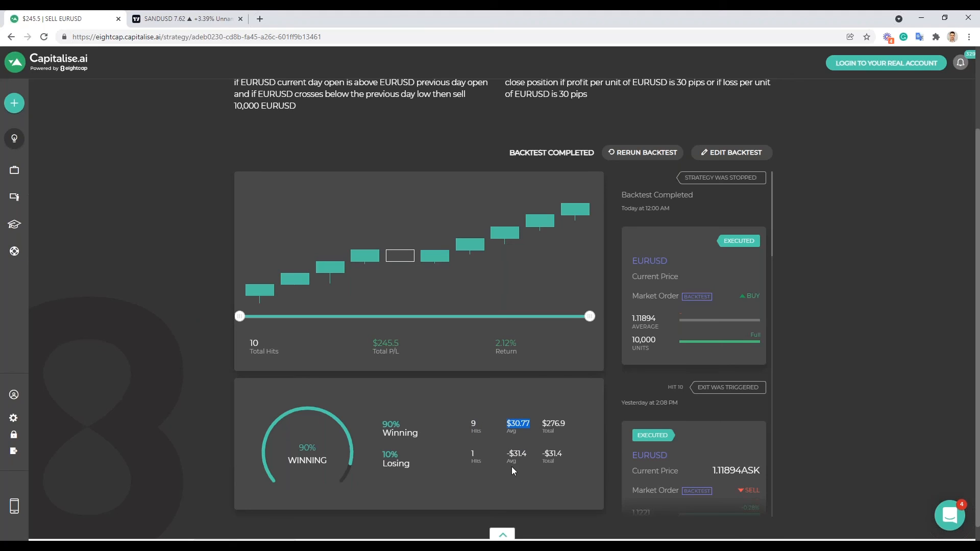
{"action": "mouse_move", "coordinate": [439, 401]}
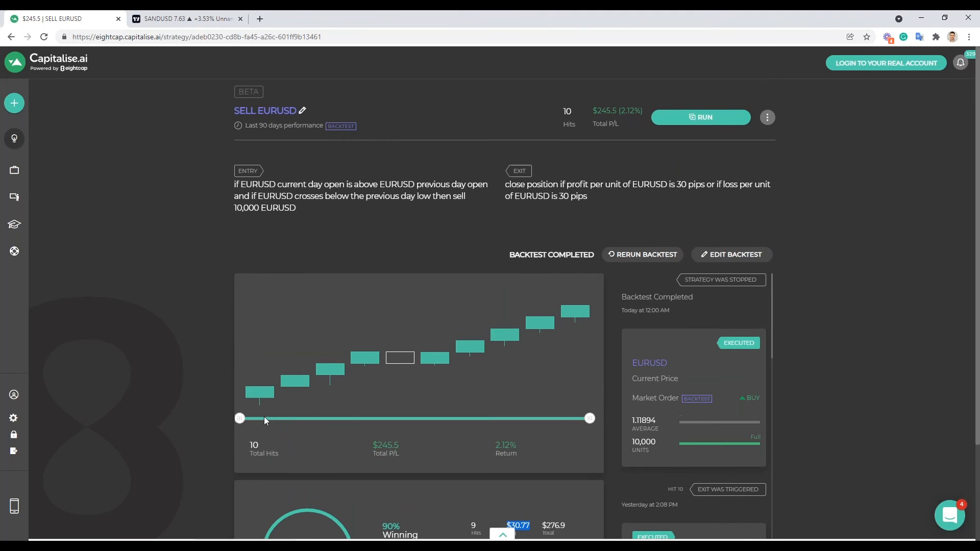
{"action": "mouse_move", "coordinate": [601, 396]}
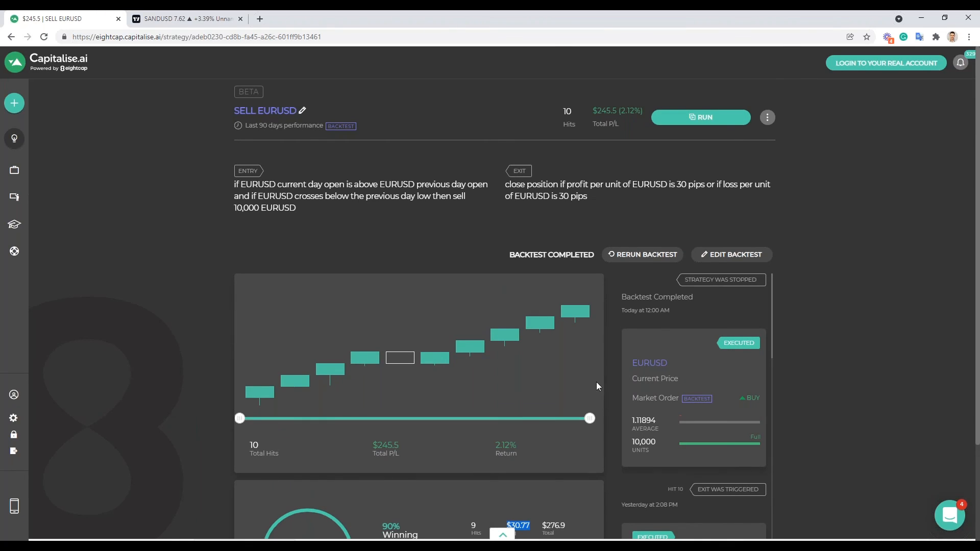
{"action": "mouse_move", "coordinate": [577, 347]}
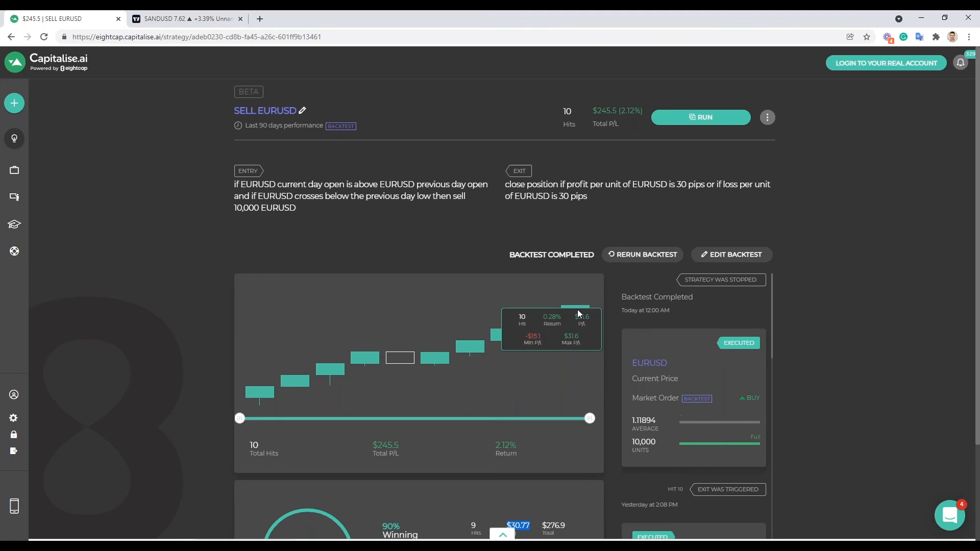
{"action": "mouse_move", "coordinate": [569, 314]}
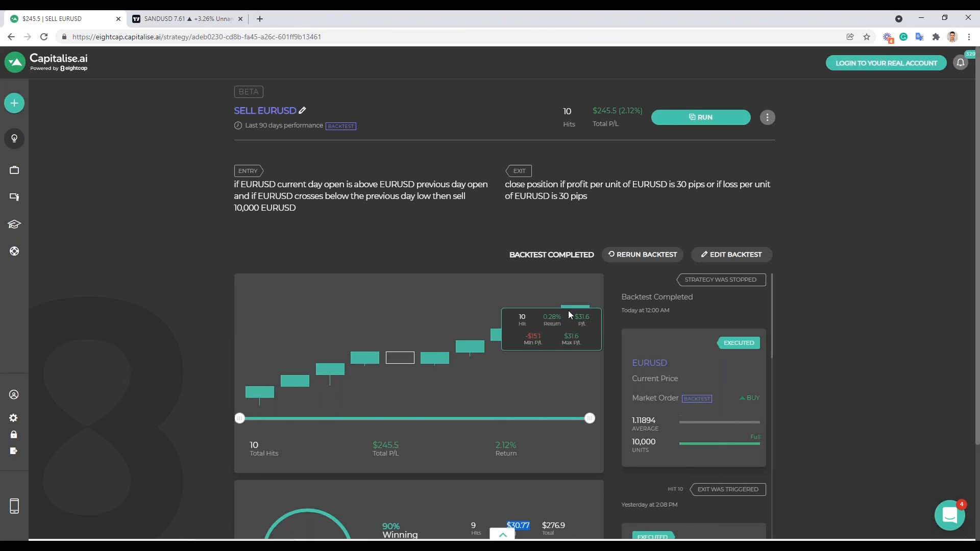
{"action": "mouse_move", "coordinate": [699, 340]}
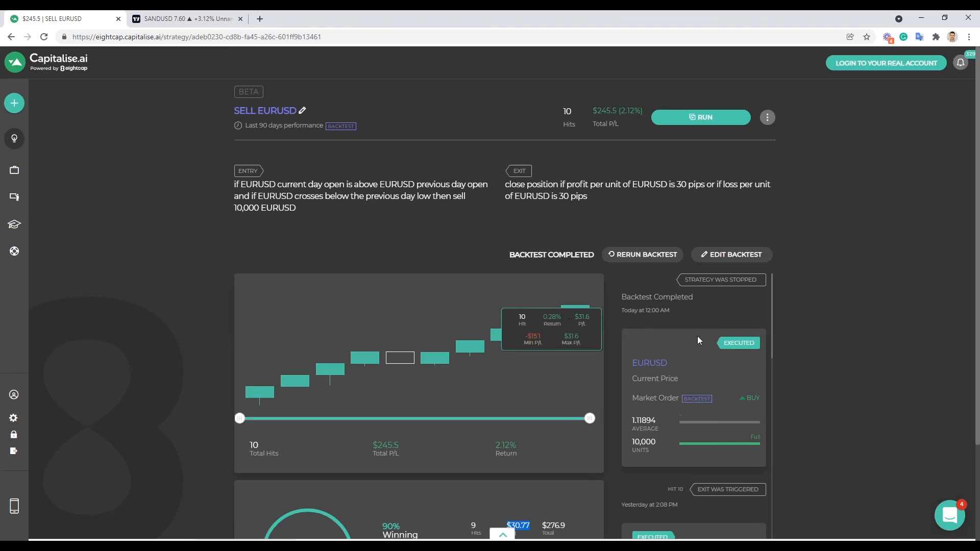
{"action": "mouse_move", "coordinate": [693, 350]}
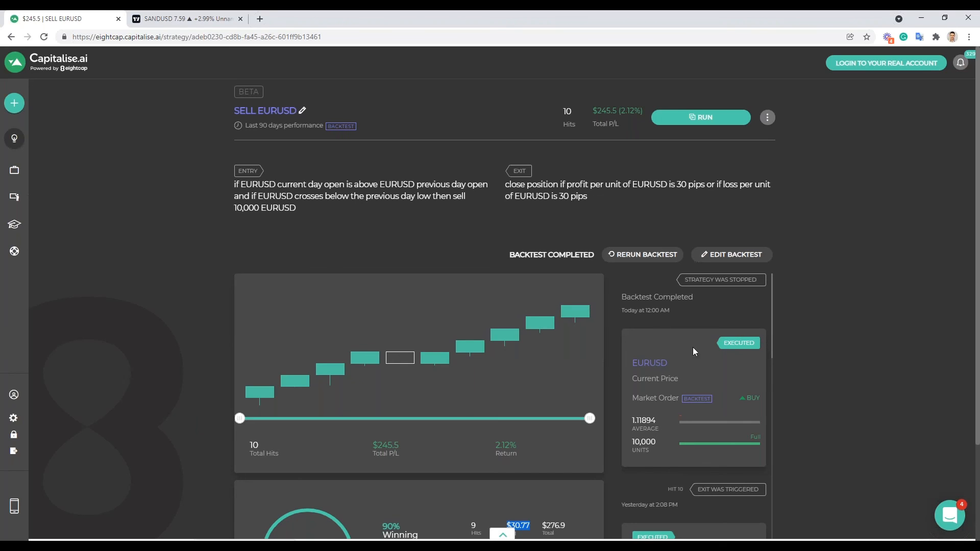
{"action": "mouse_move", "coordinate": [702, 342]}
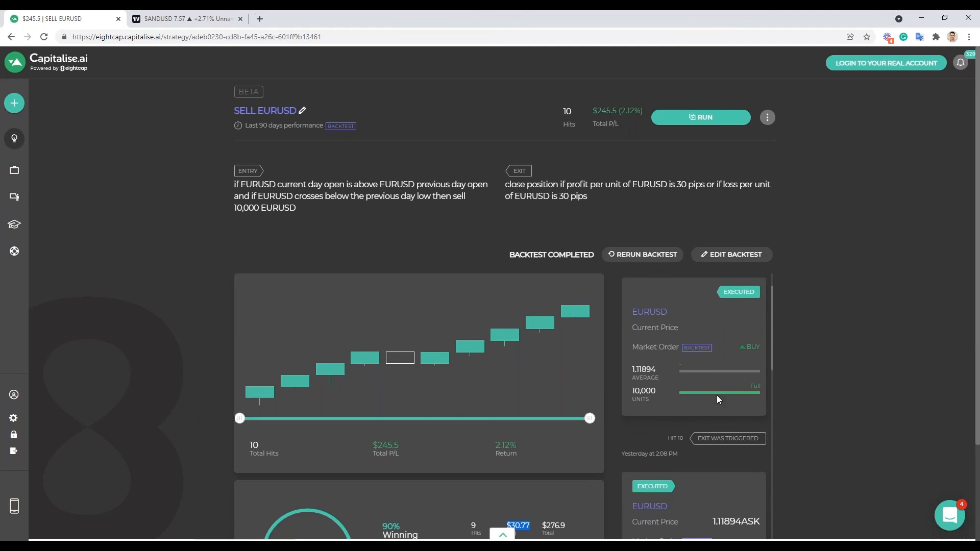
{"action": "mouse_move", "coordinate": [717, 380]}
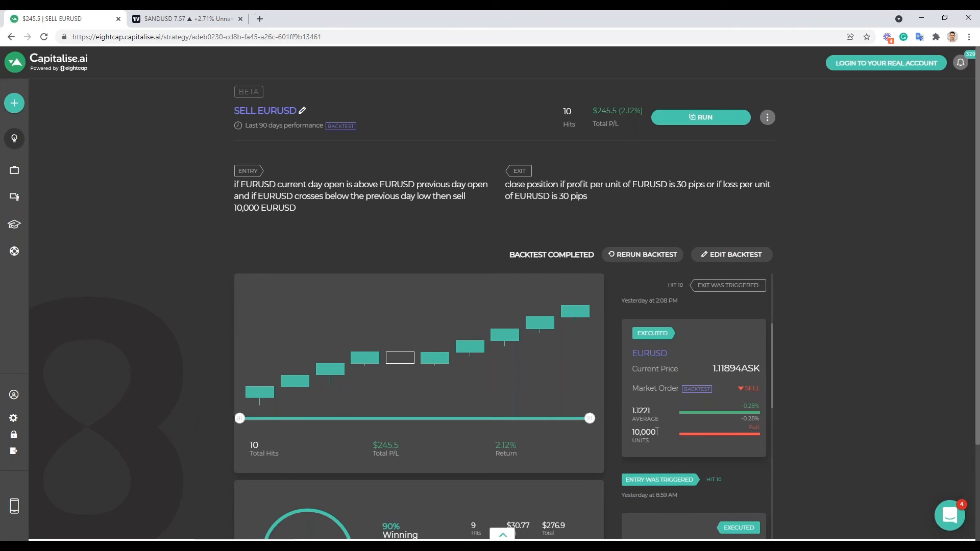
{"action": "double_click", "coordinate": [642, 411]}
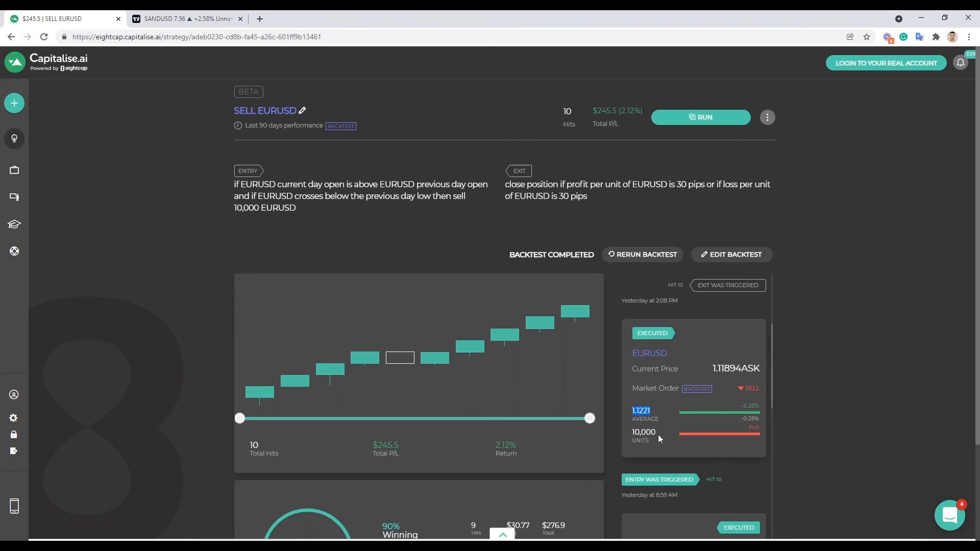
{"action": "mouse_move", "coordinate": [644, 300]}
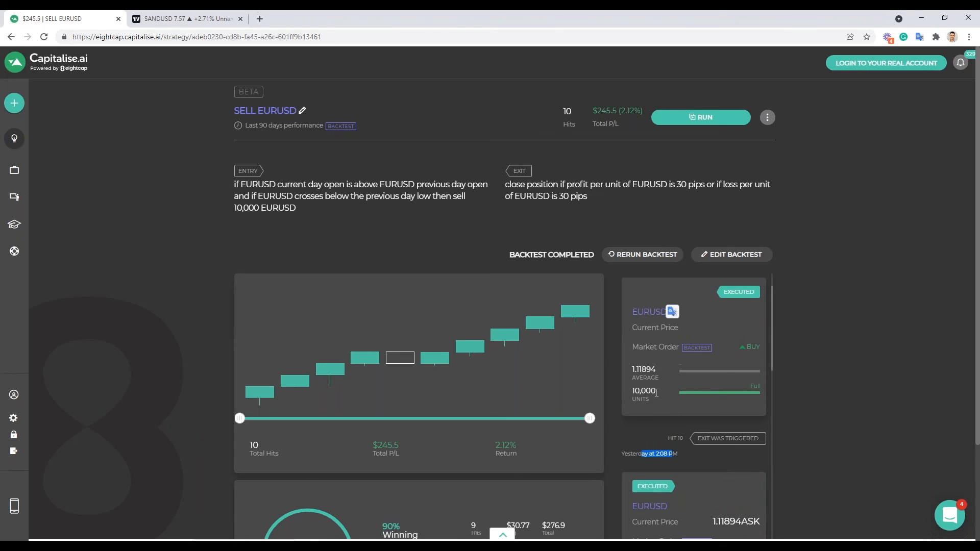
{"action": "mouse_move", "coordinate": [584, 374]}
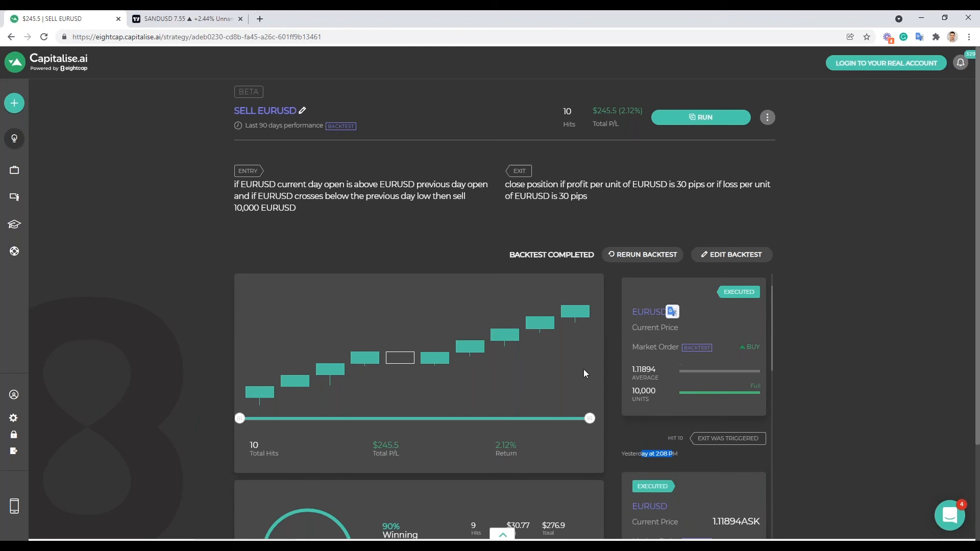
{"action": "scroll", "scroll_direction": "down", "scroll_amount": 3}
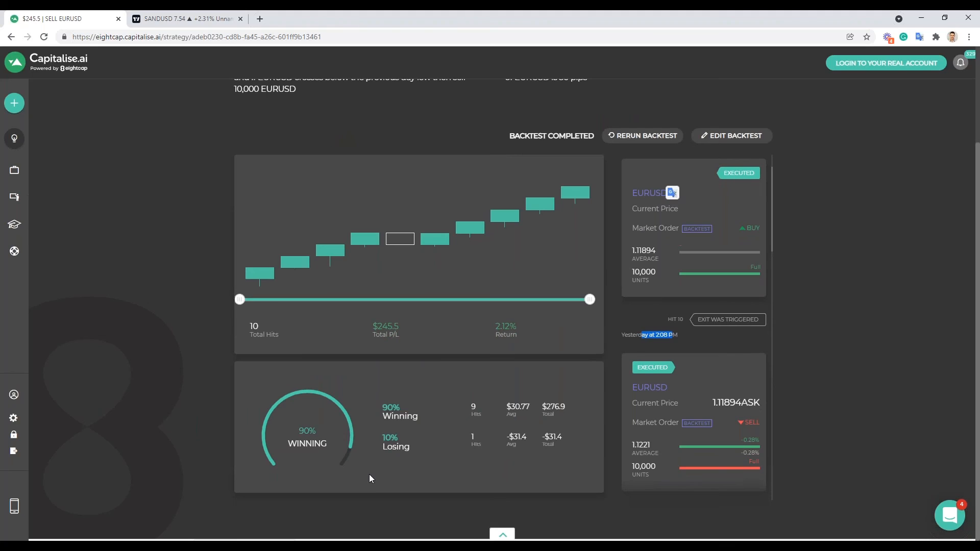
- Go back to My Strategies and show the 192 Backtests list again
{"action": "left_click", "coordinate": [13, 102]}
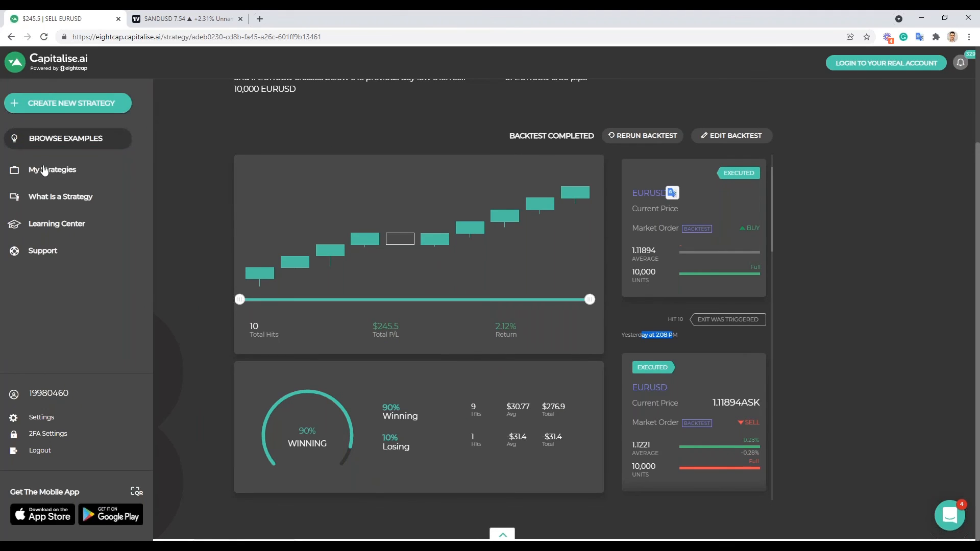
{"action": "left_click", "coordinate": [51, 170]}
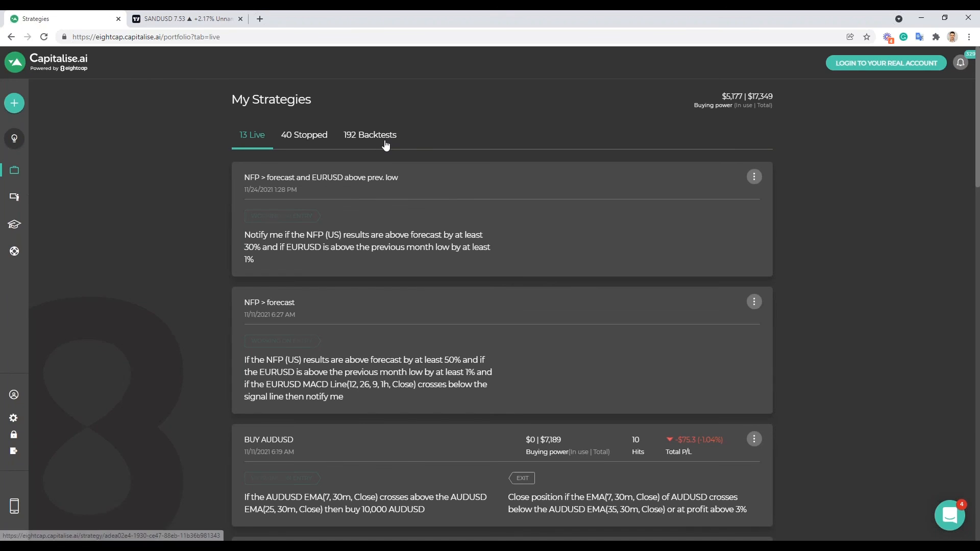
{"action": "left_click", "coordinate": [369, 135]}
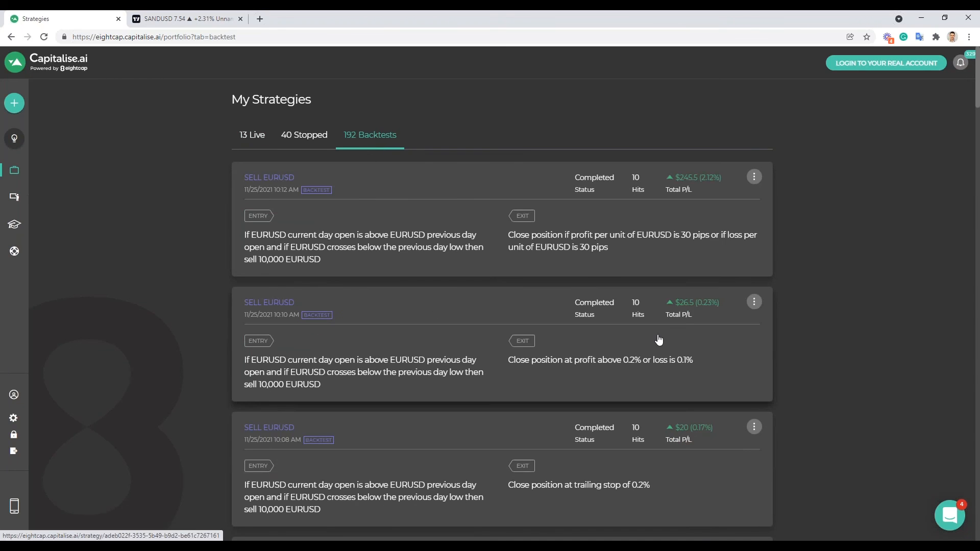